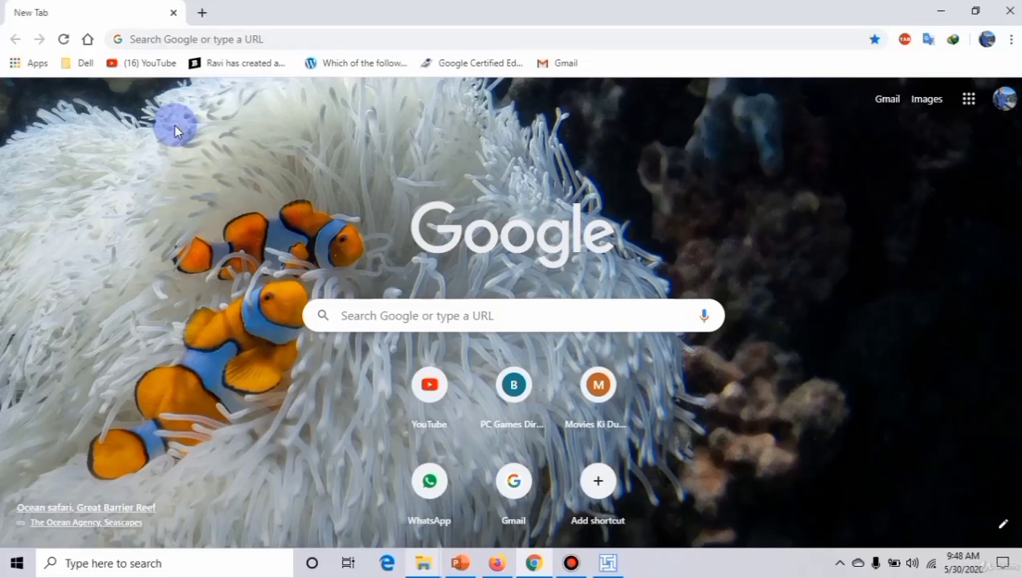
mouse_move(195, 63)
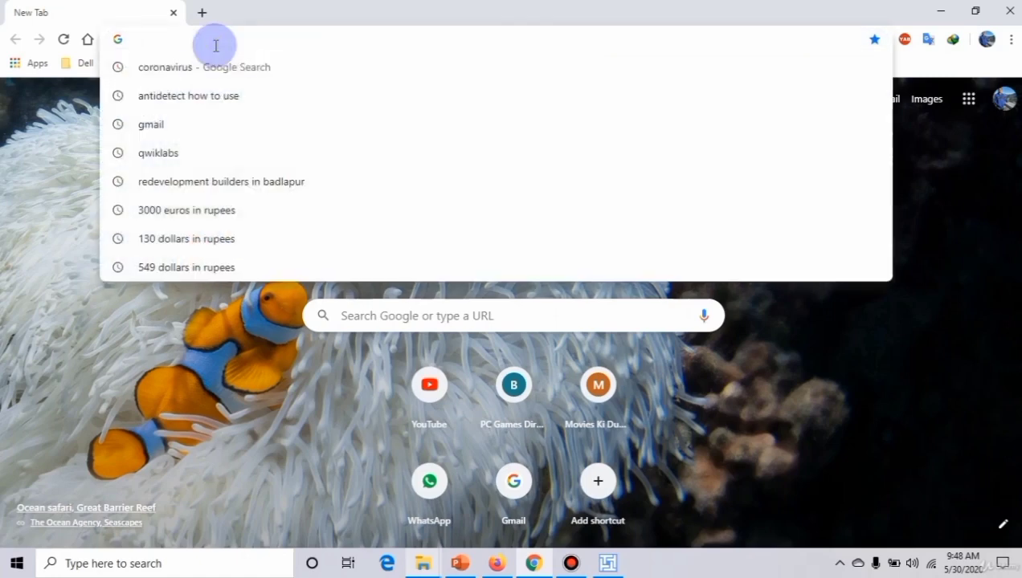
Search Google in Chrome for 'titanium mac address changer'.
text(titanium mac address changer)
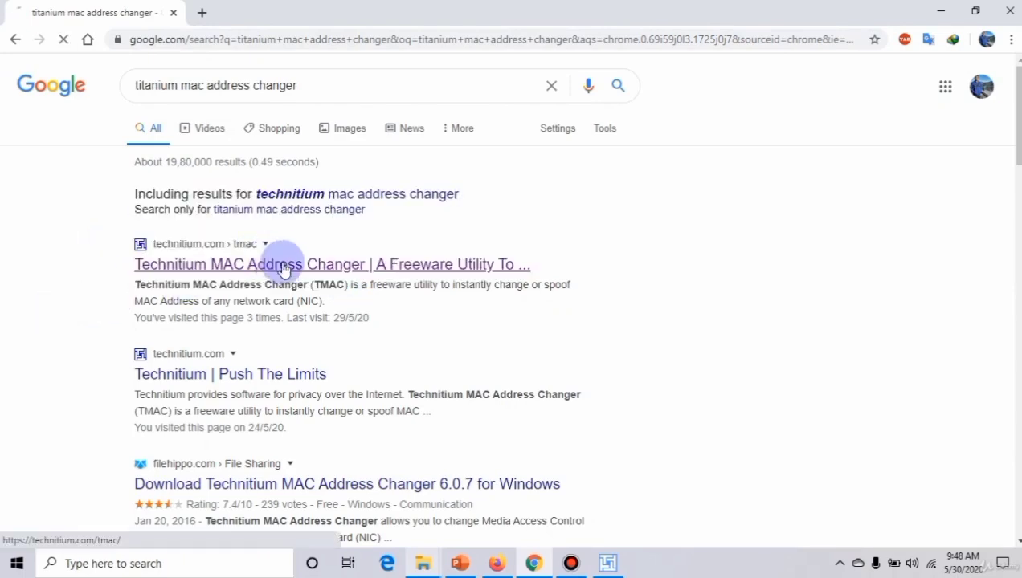
Open the technitium.com/tmac result offering version 6.0.7.
click(280, 265)
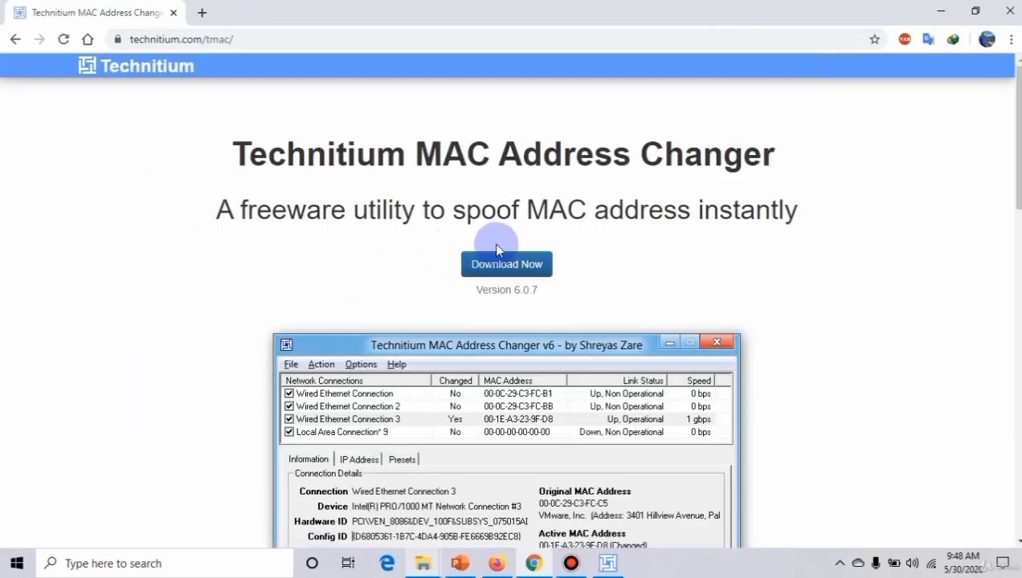
mouse_move(635, 273)
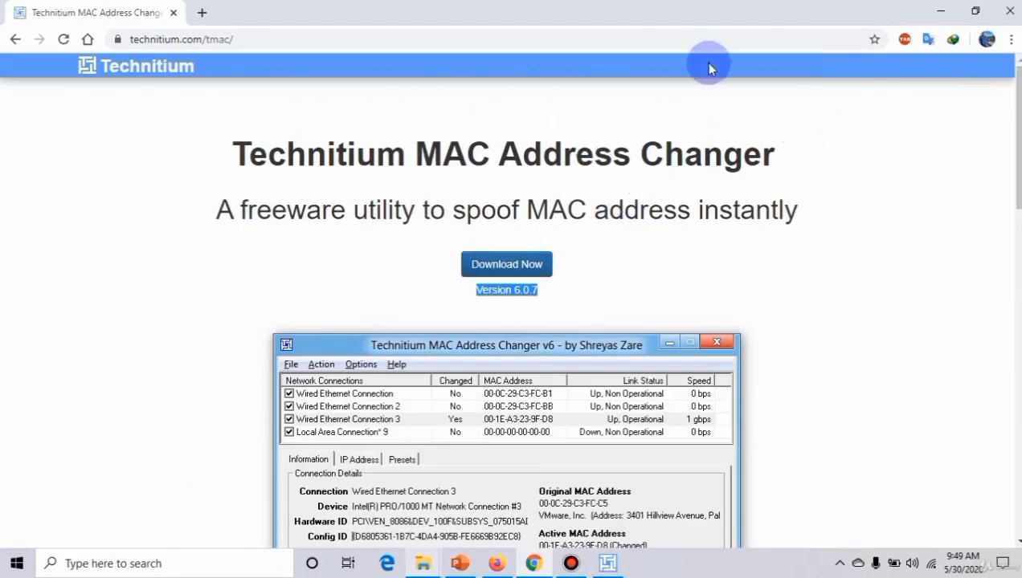
mouse_move(859, 10)
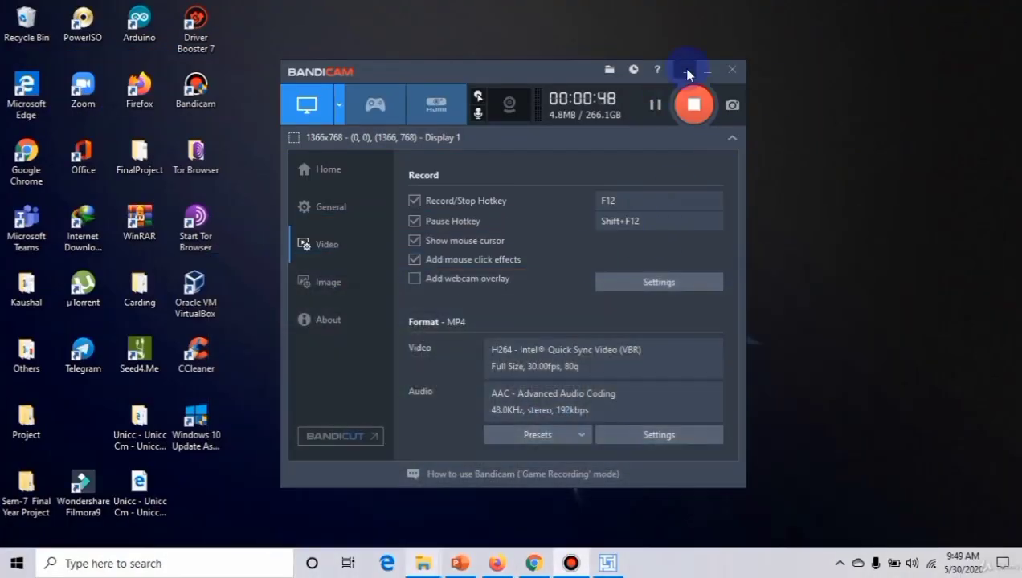
Launch TMAC v6 and select the Ethernet adapter's original MAC 74-E6-E2-18-77-A3.
click(708, 69)
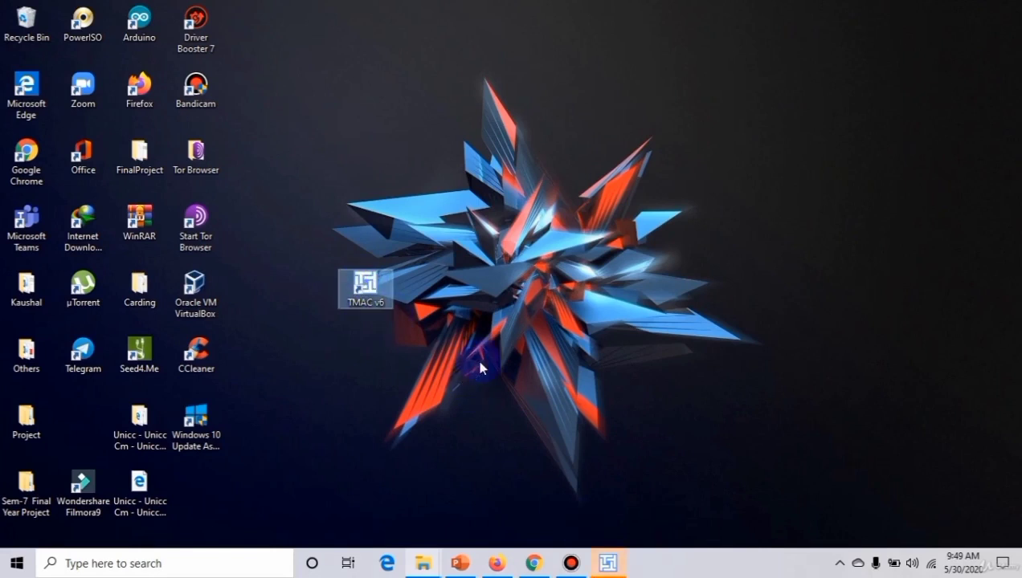
double_click(365, 287)
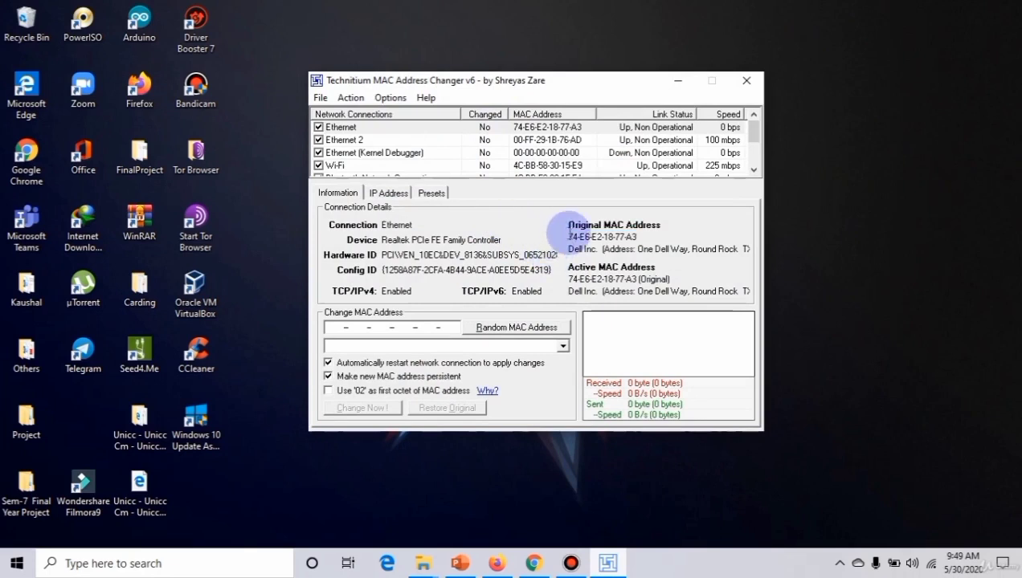
double_click(602, 237)
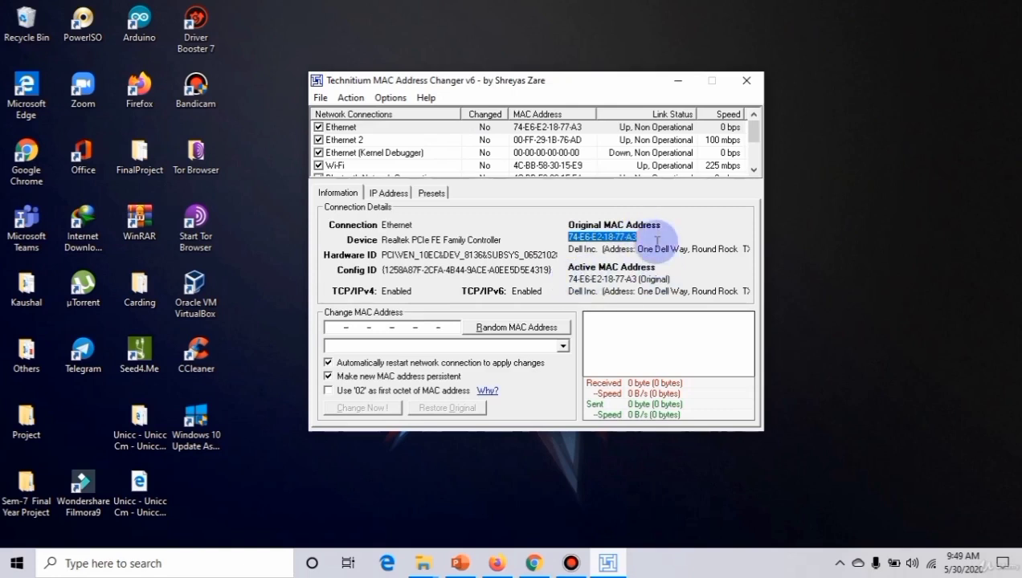
mouse_move(551, 474)
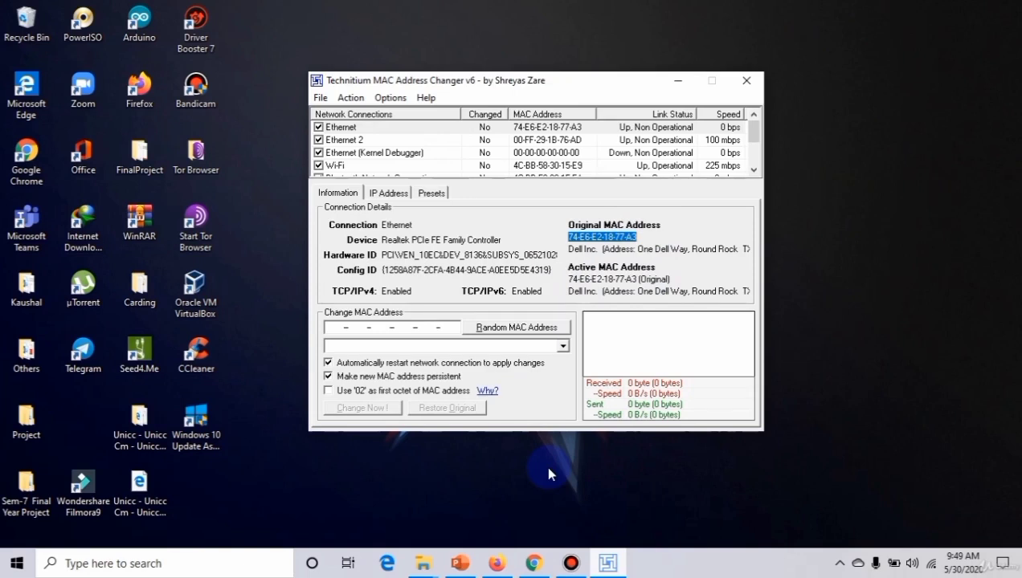
mouse_move(297, 517)
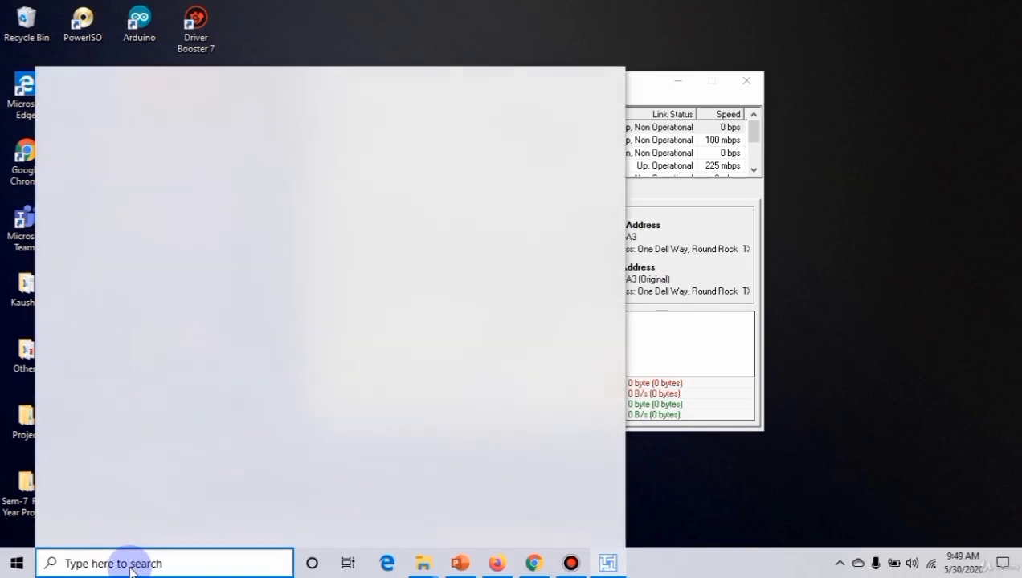
Open Control Panel's Network and Sharing Center showing the TP-Link_A92A network.
text(cont)
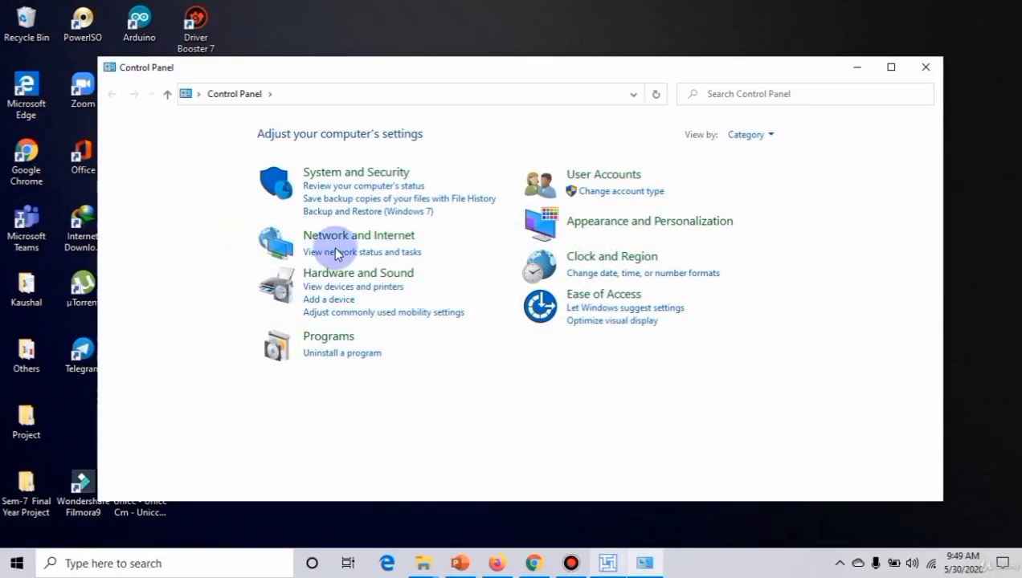
click(358, 235)
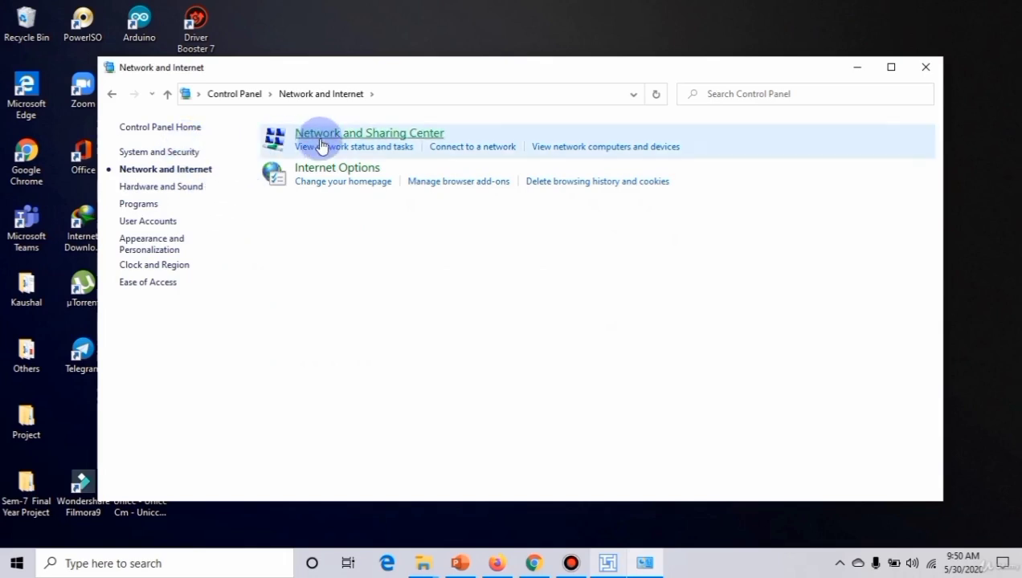
mouse_move(350, 134)
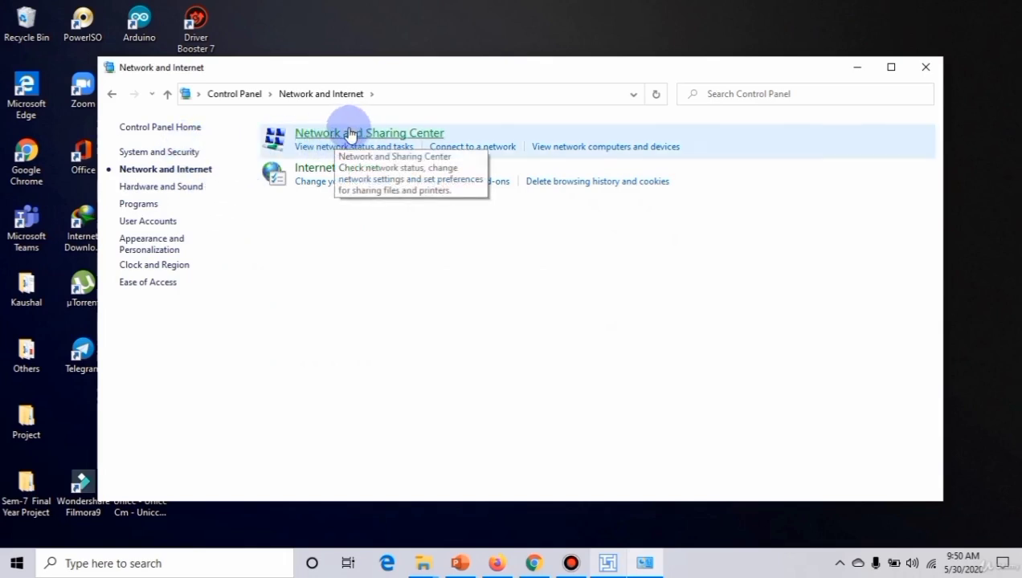
click(369, 133)
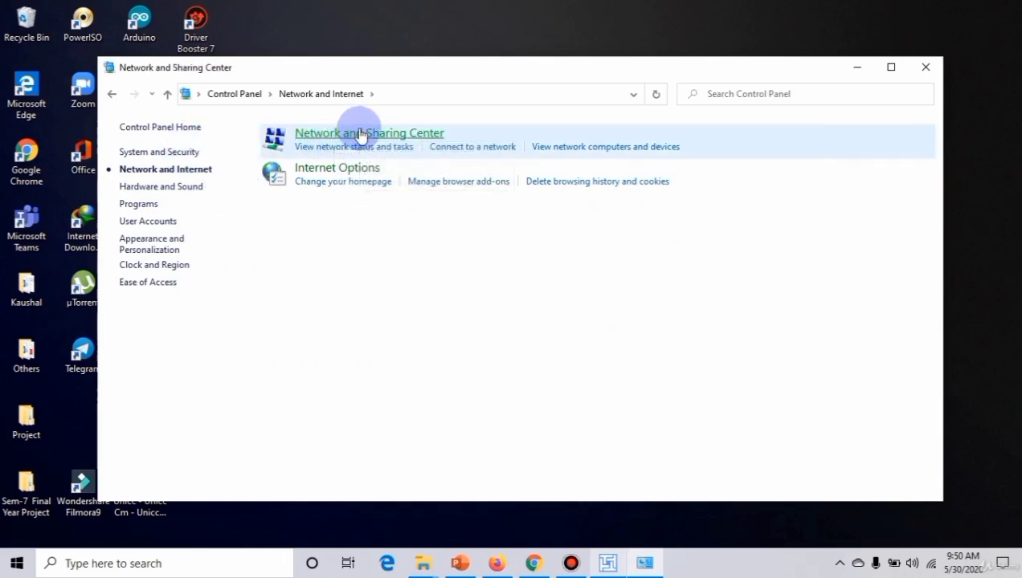
click(369, 132)
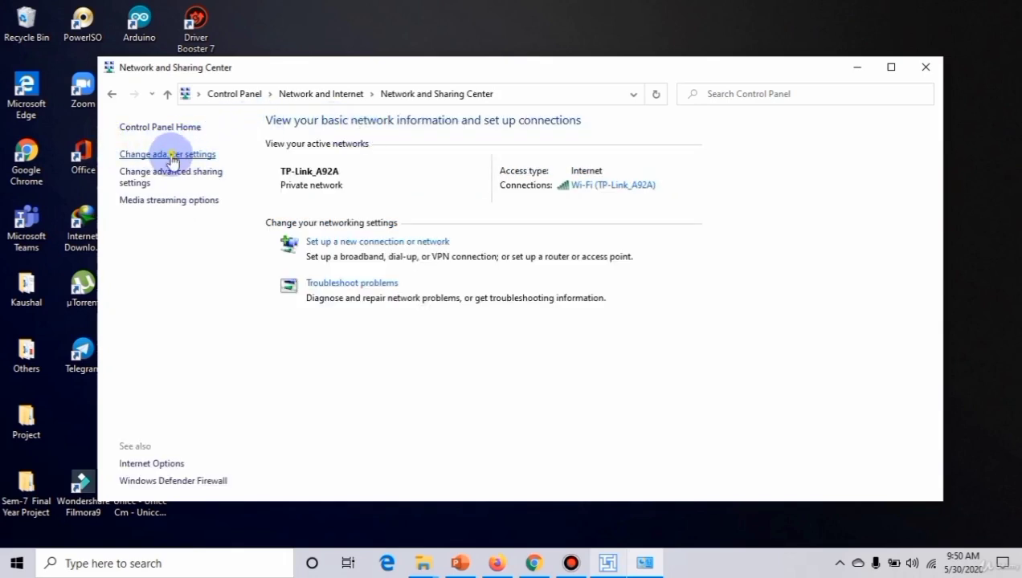
click(167, 153)
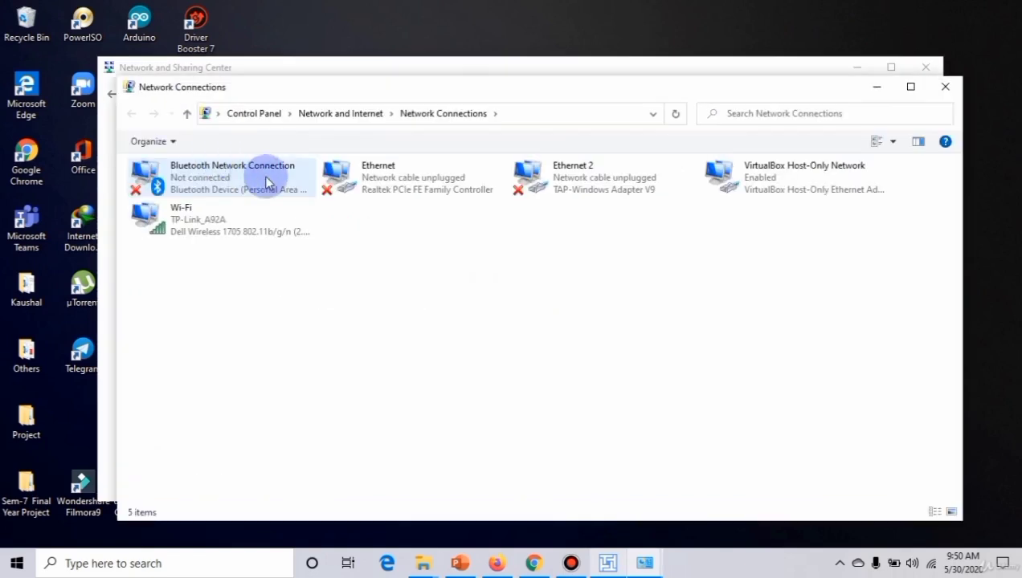
click(217, 218)
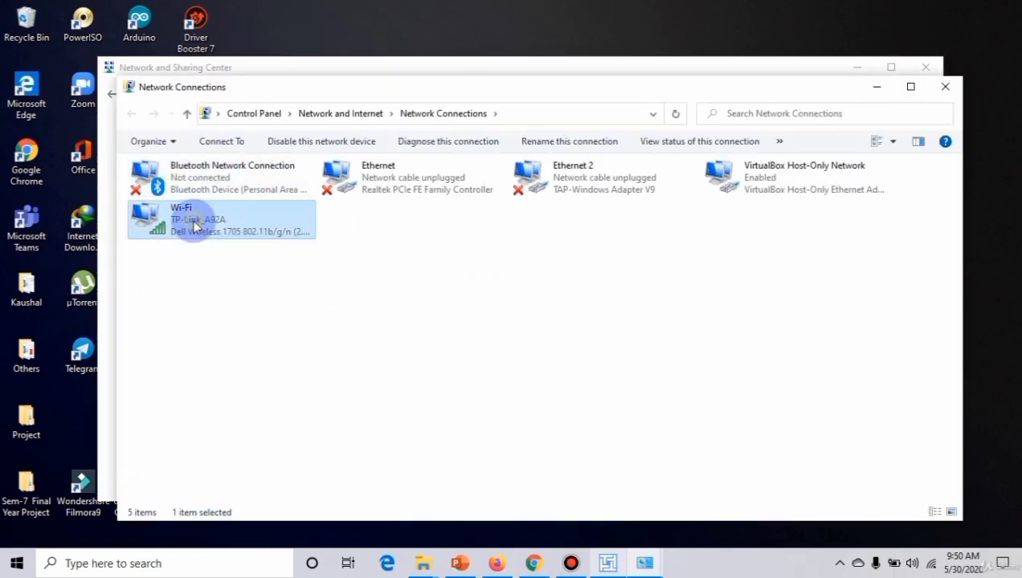
mouse_move(205, 221)
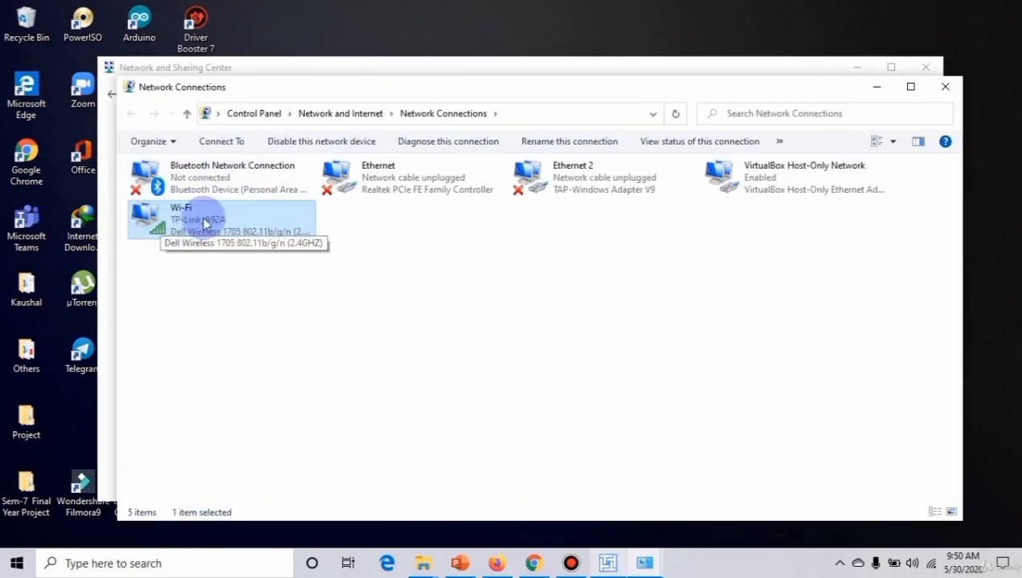
mouse_move(296, 231)
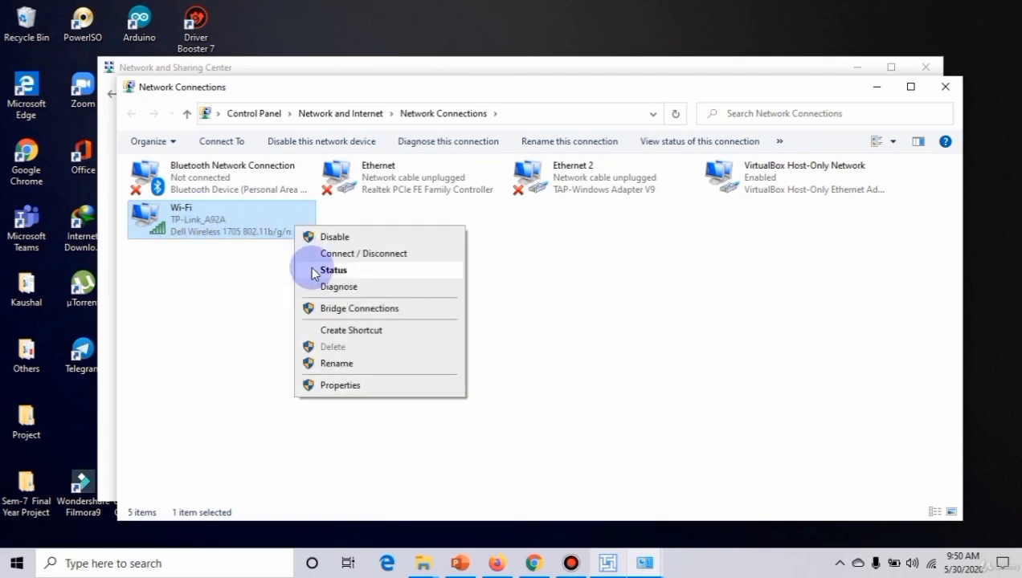
click(345, 268)
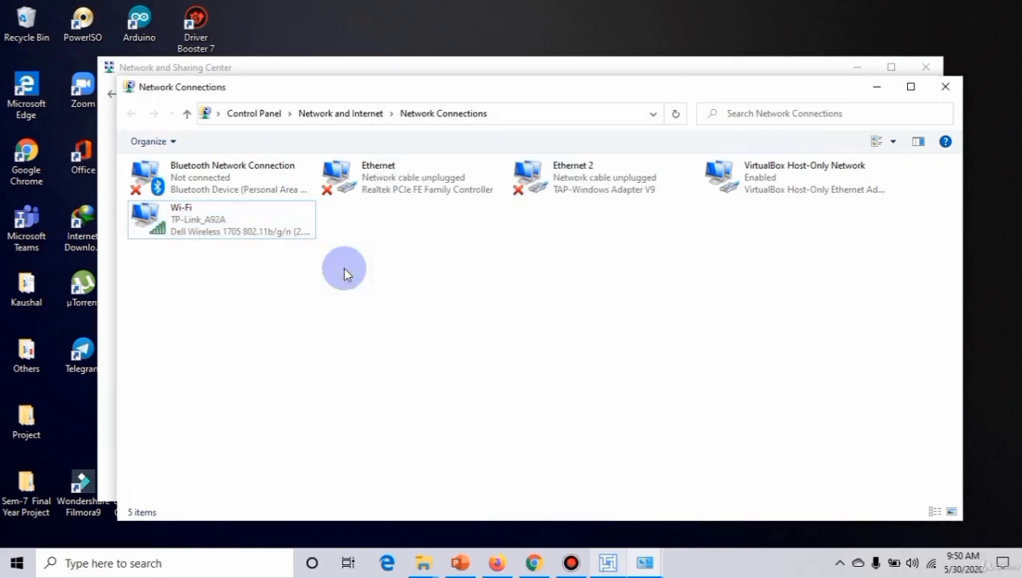
right_click(221, 219)
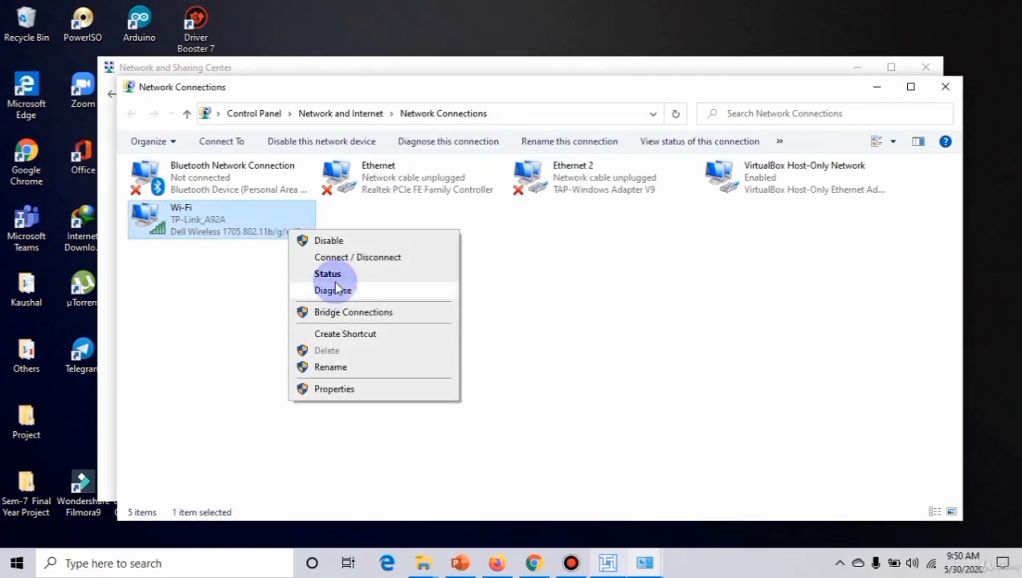
click(327, 273)
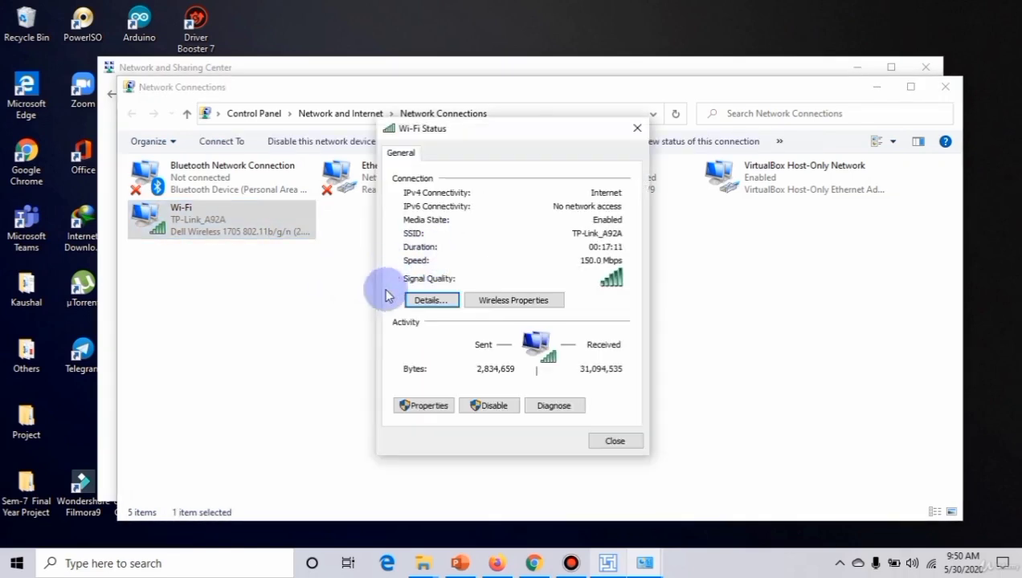
click(430, 300)
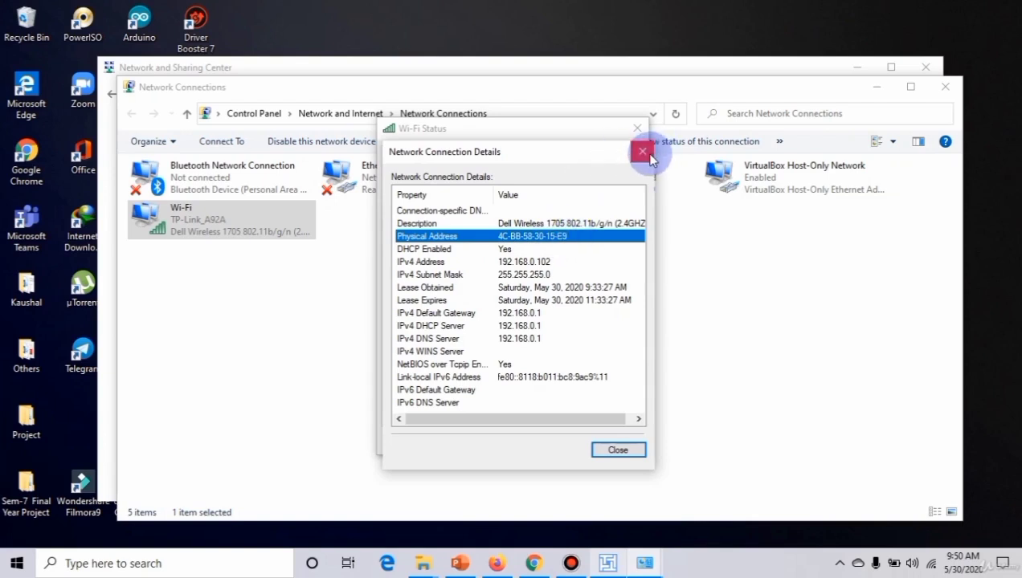
mouse_move(642, 152)
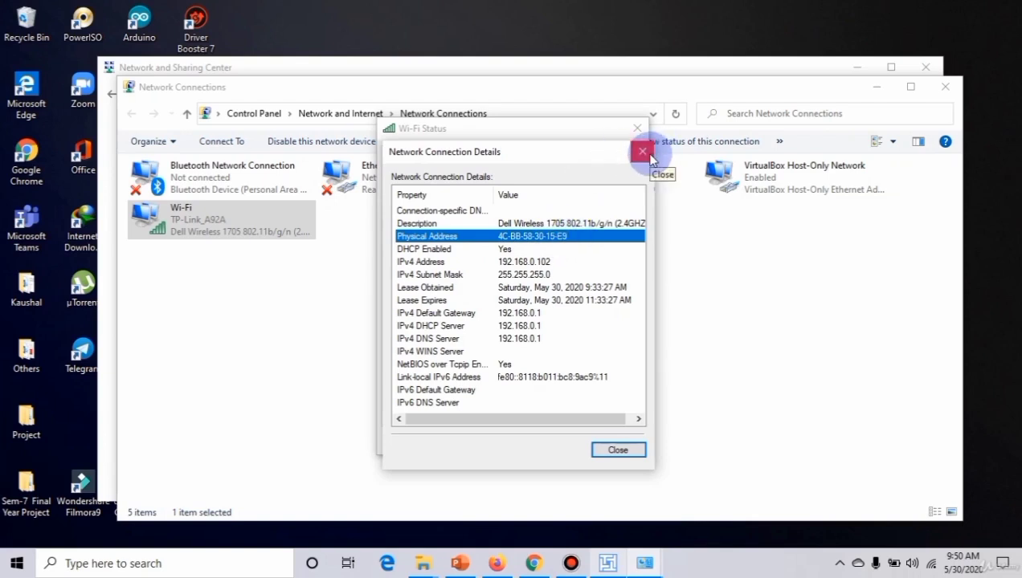
click(641, 152)
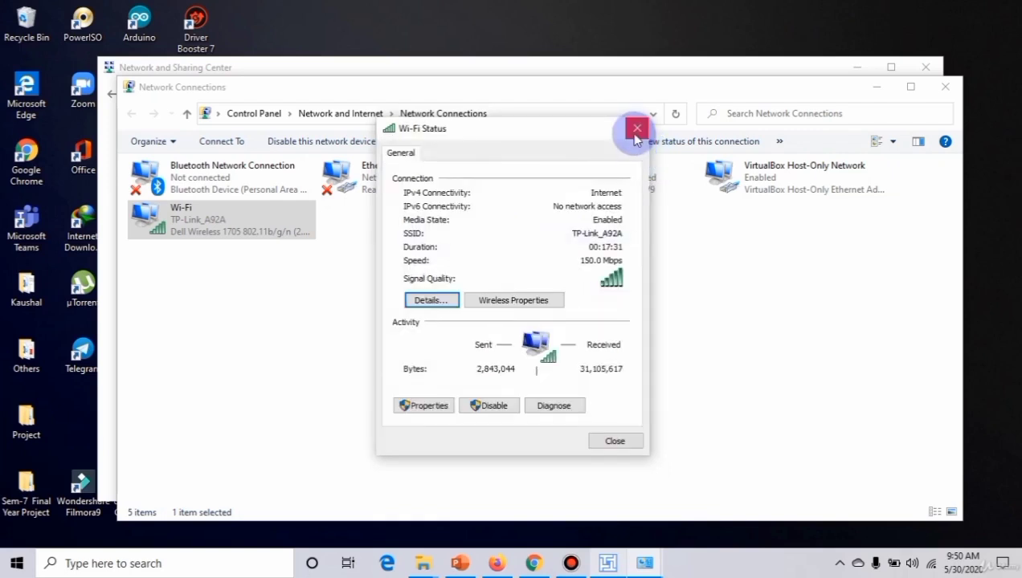
click(637, 129)
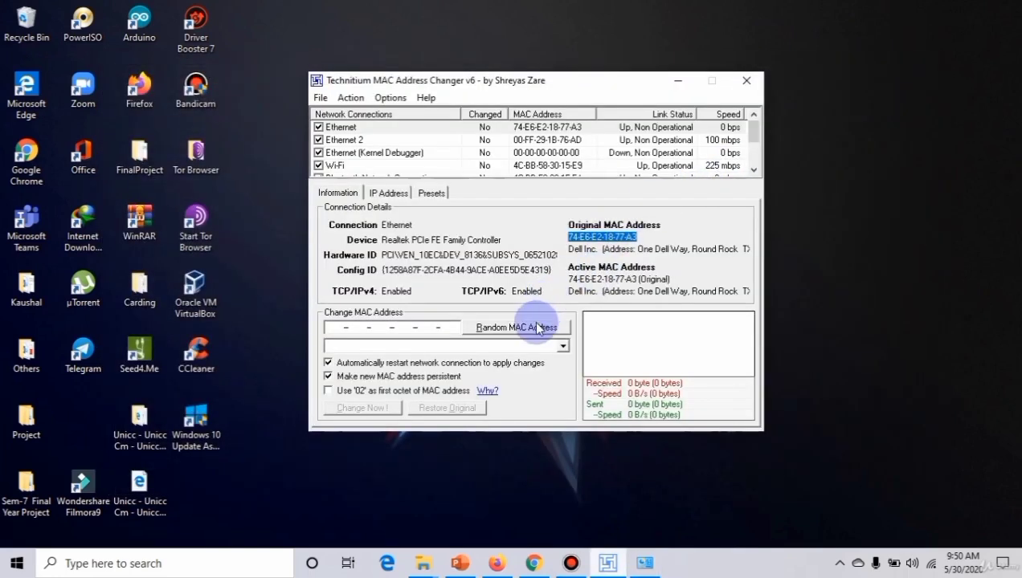
Disable VirtualBox Host-Only, Local Area Connection* 1 and 2, and Bluetooth, confirming each prompt.
click(516, 327)
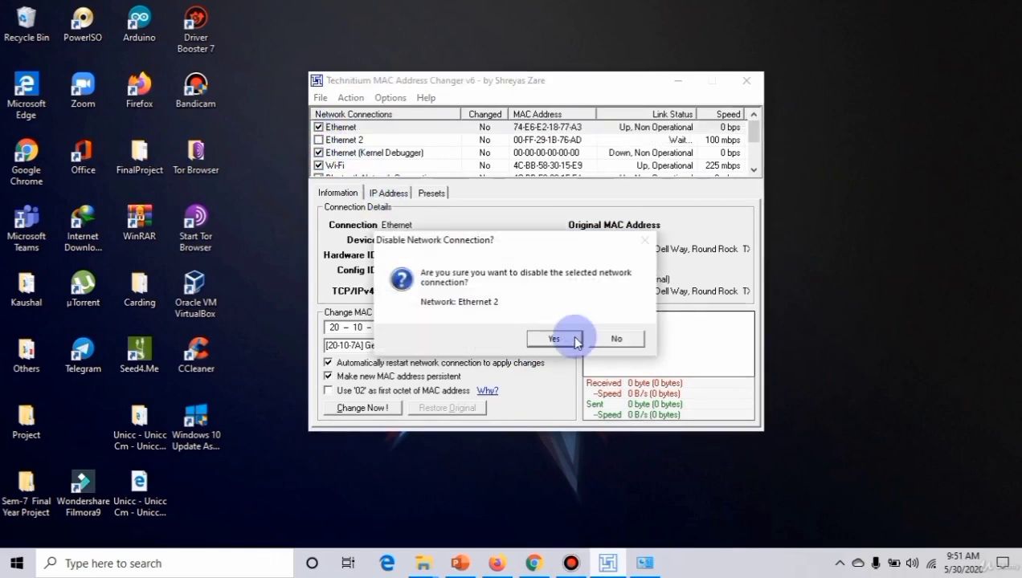
click(553, 338)
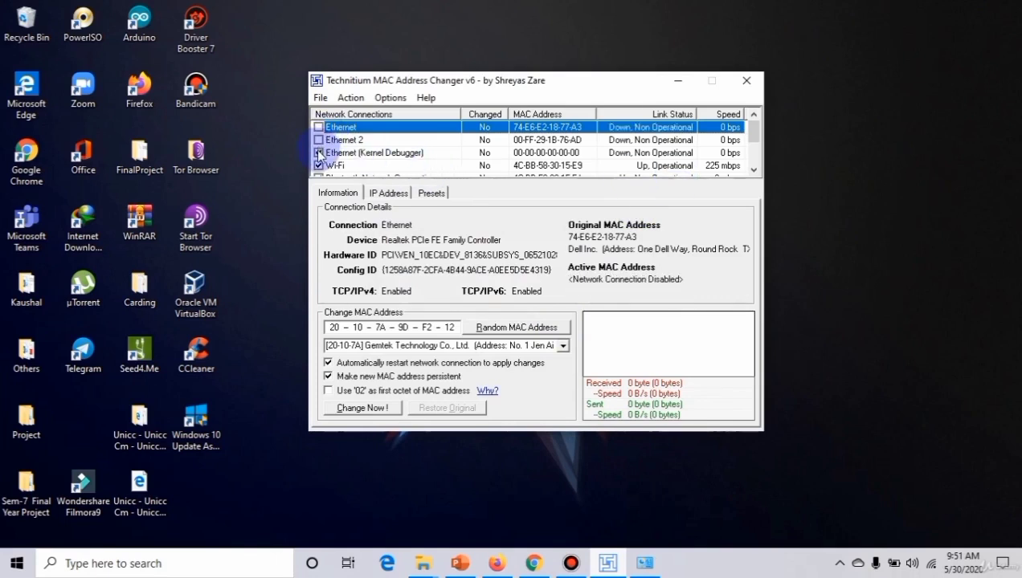
click(319, 152)
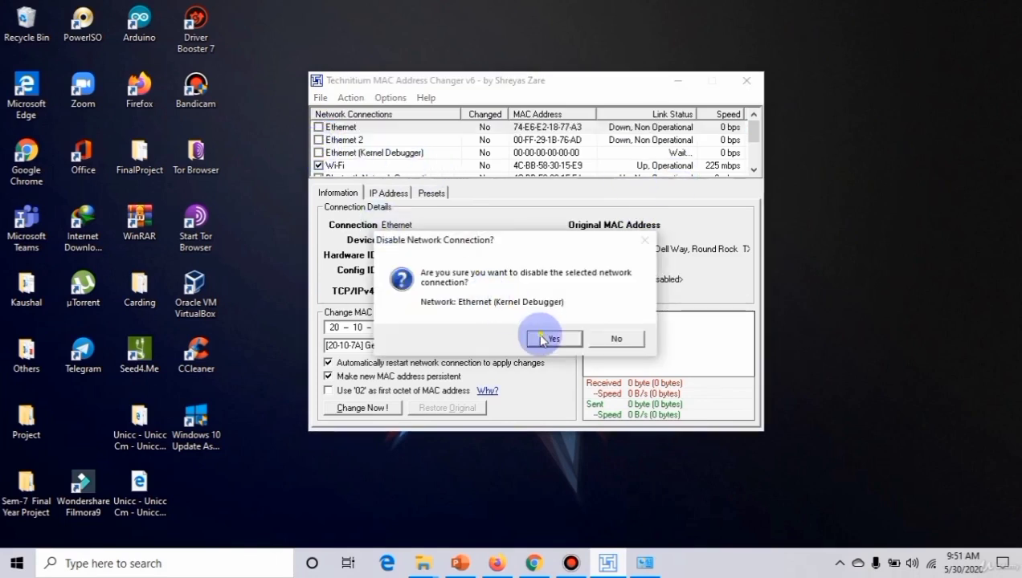
click(552, 338)
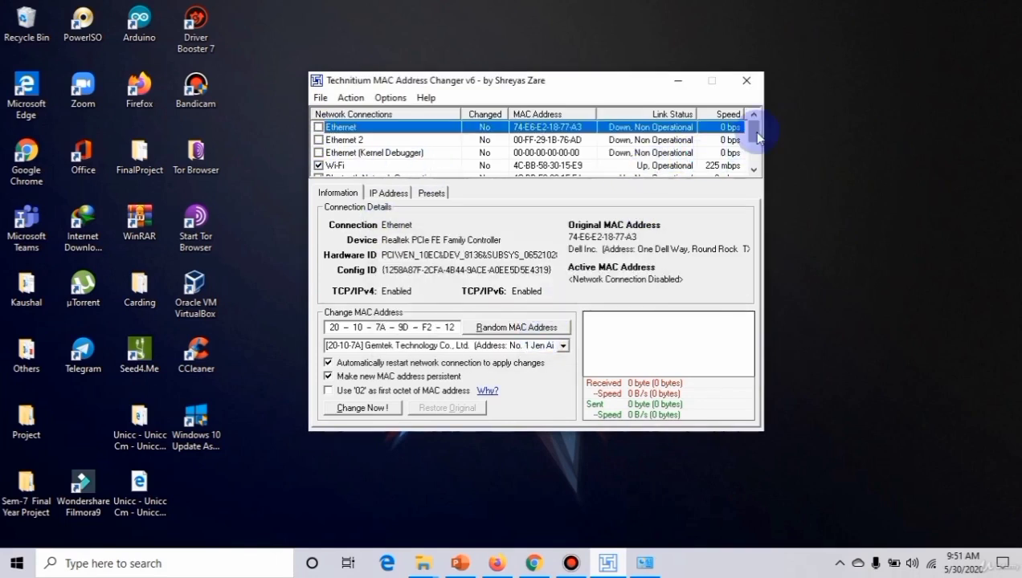
scroll(down, 3)
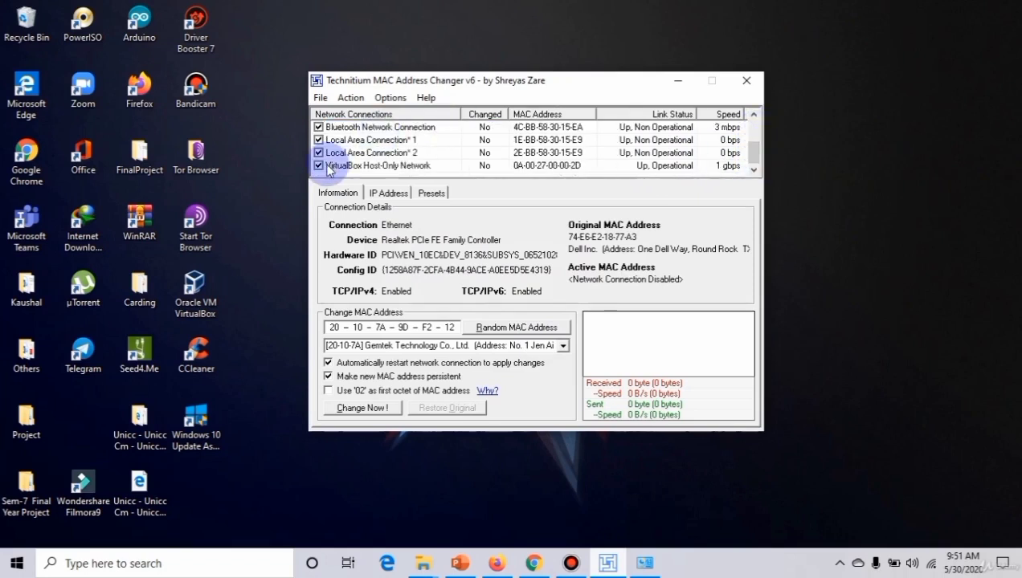
click(319, 165)
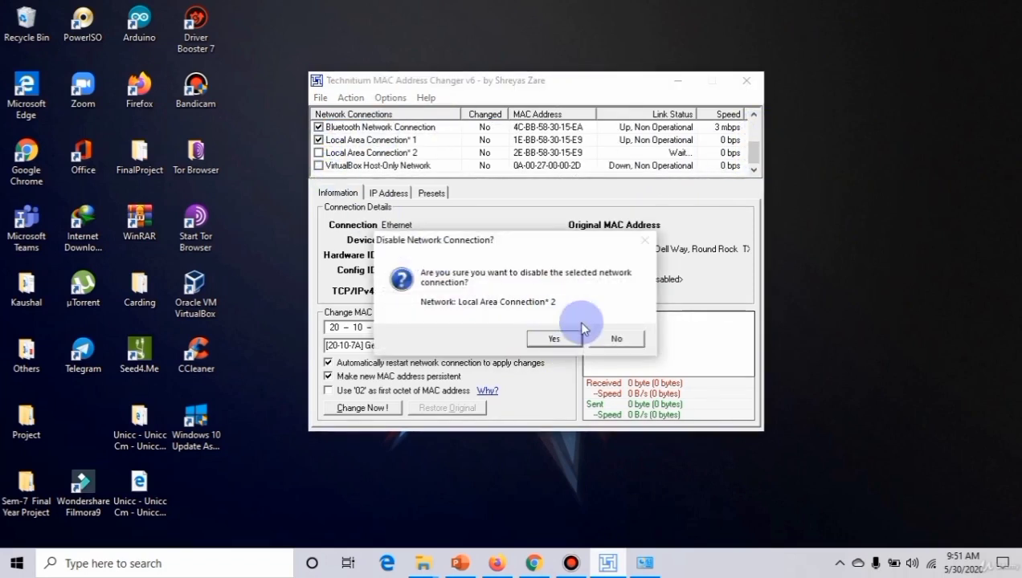
click(554, 338)
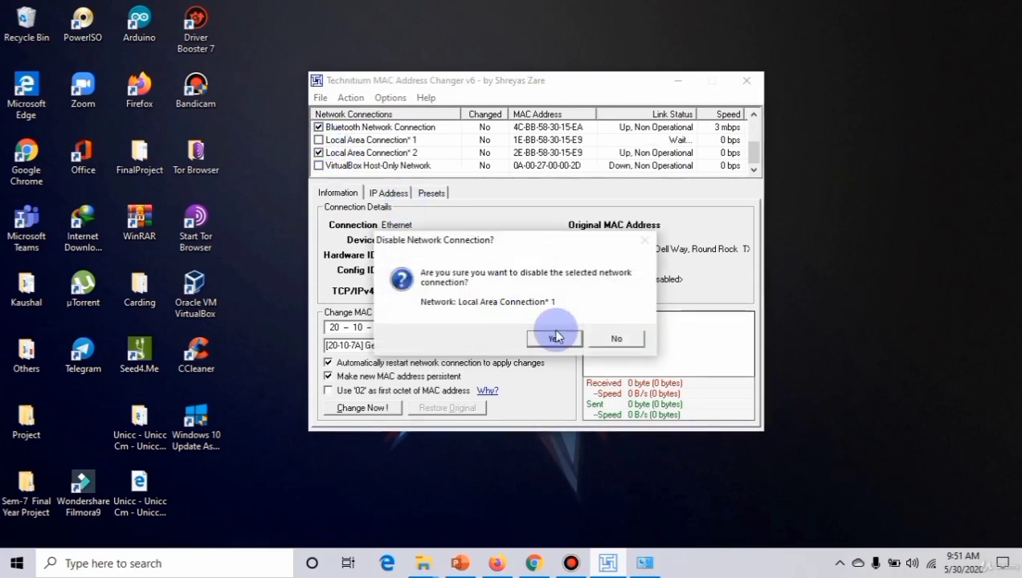
click(555, 338)
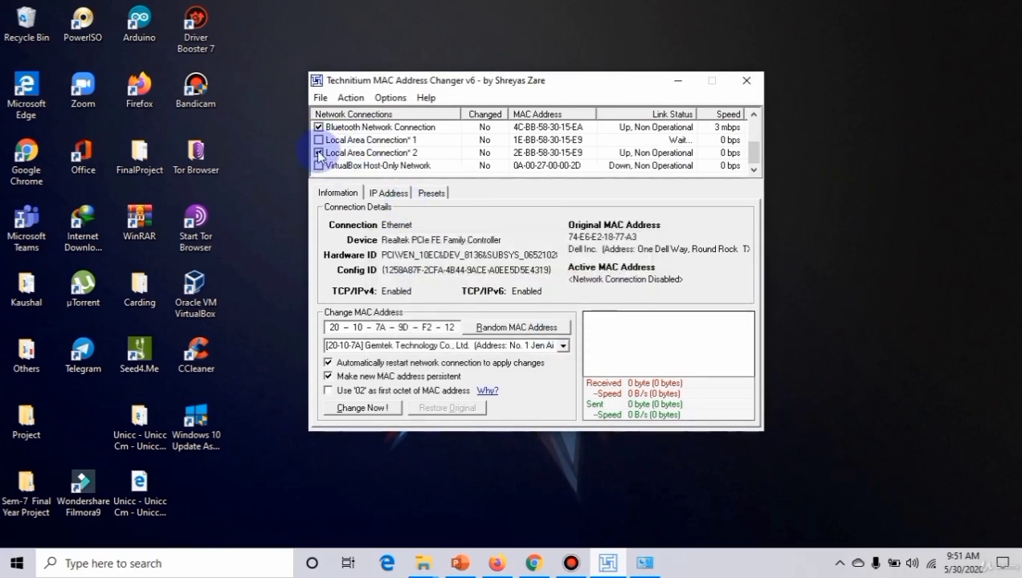
click(318, 153)
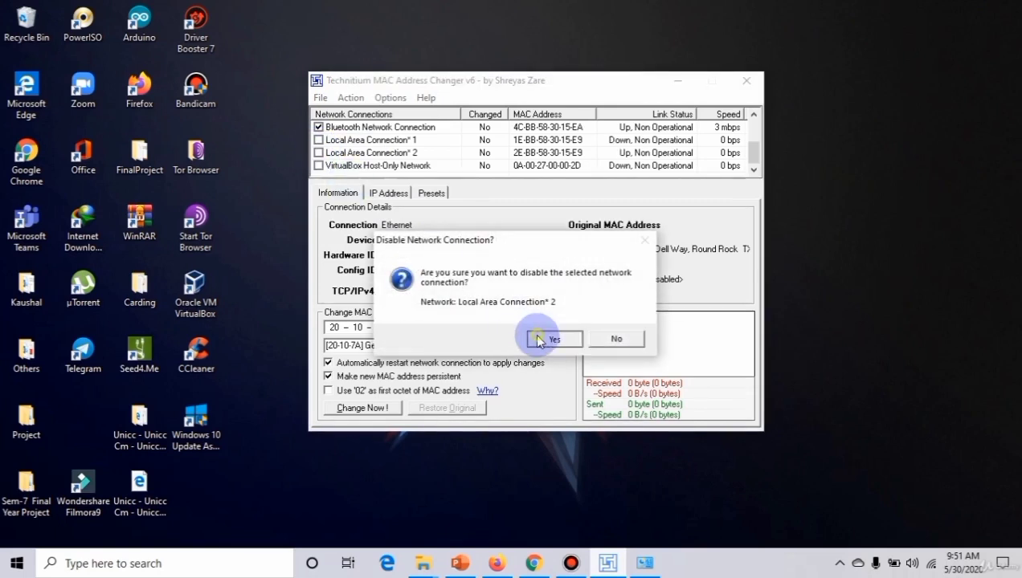
click(552, 339)
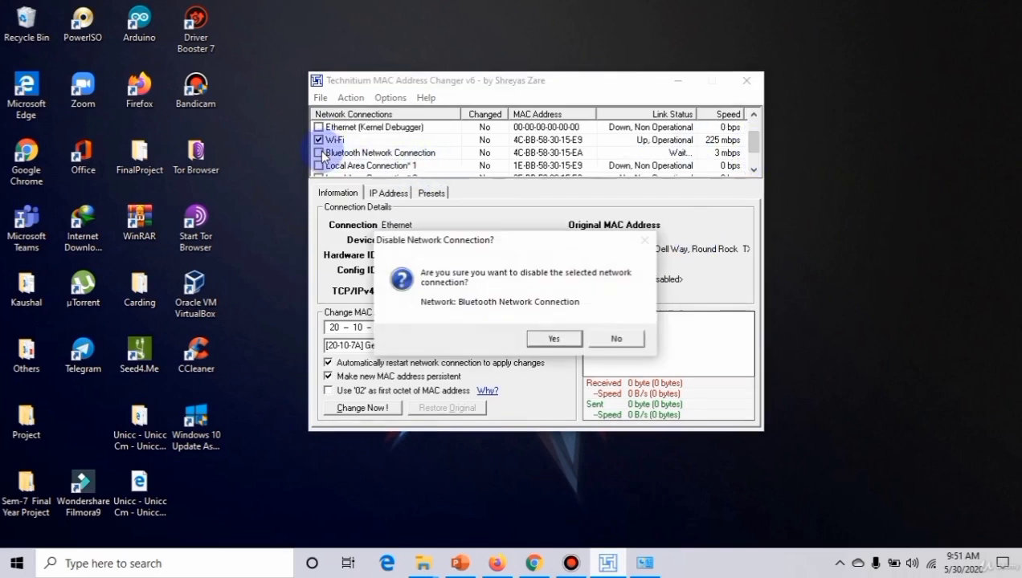
click(552, 338)
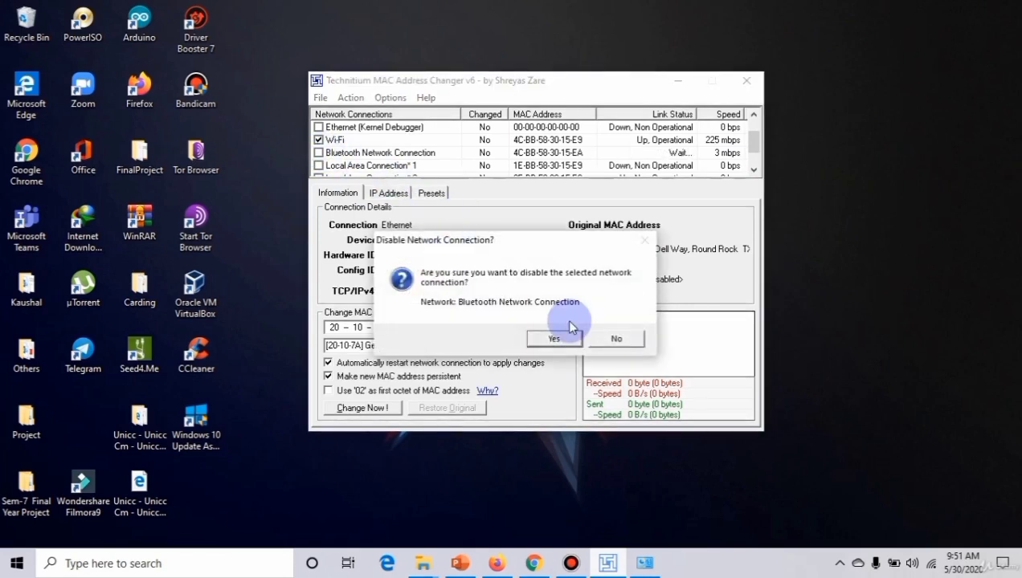
click(554, 338)
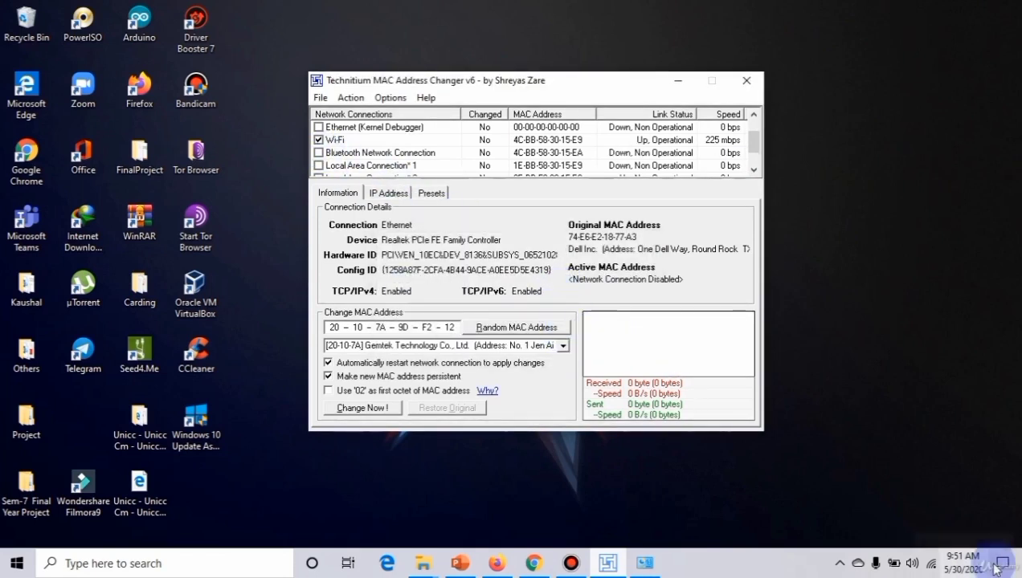
click(1002, 563)
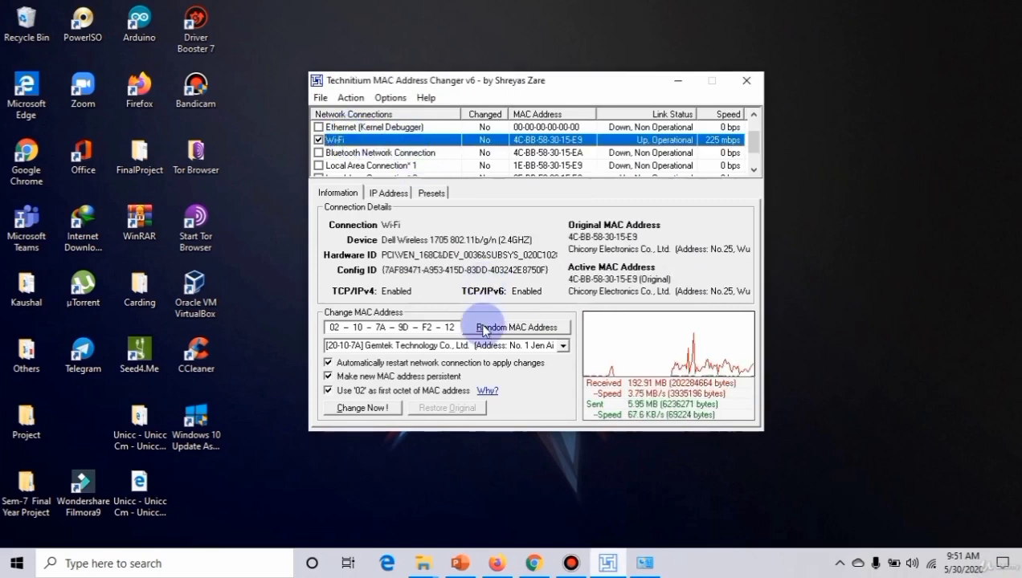
click(516, 327)
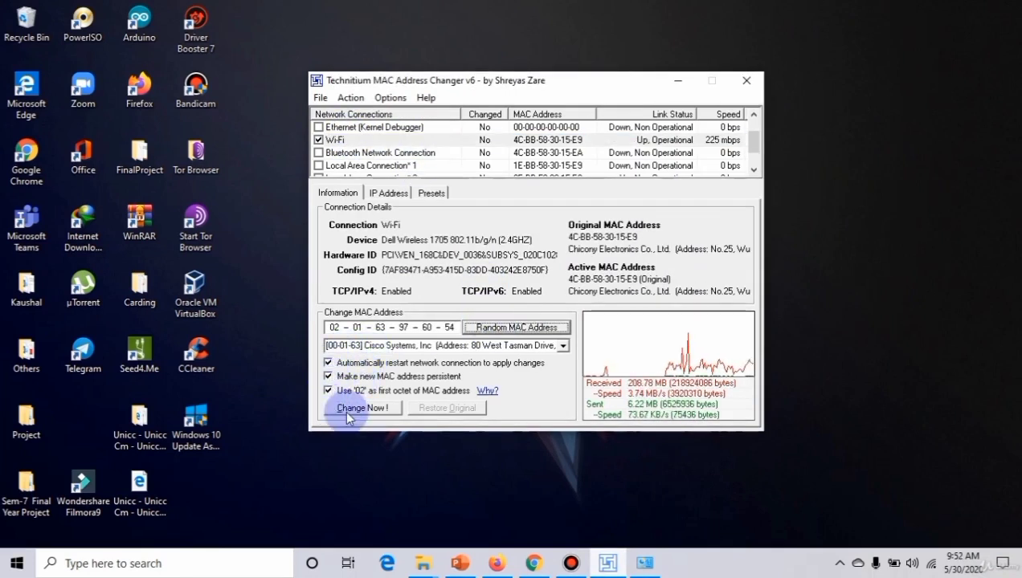
click(362, 407)
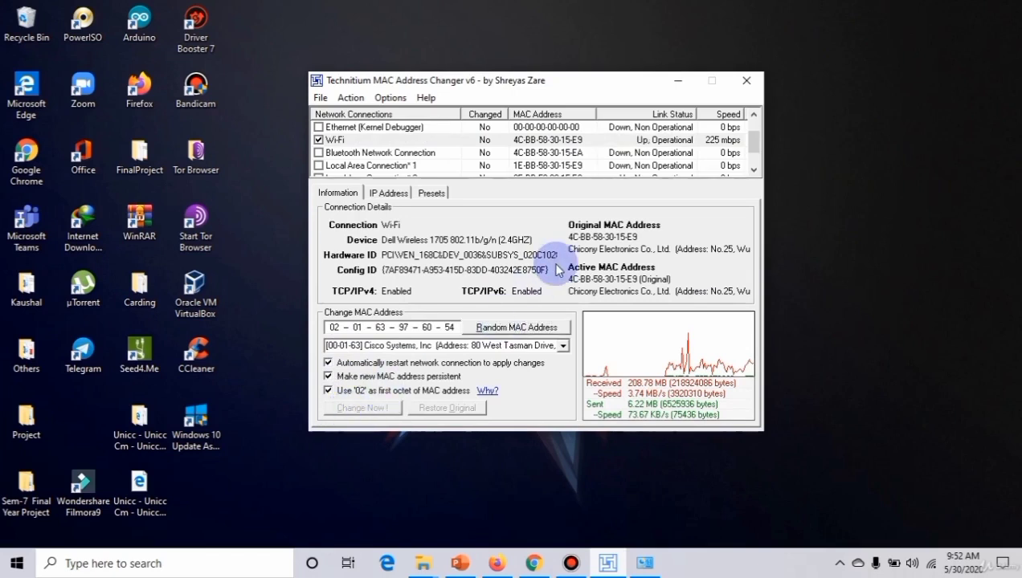
mouse_move(392, 417)
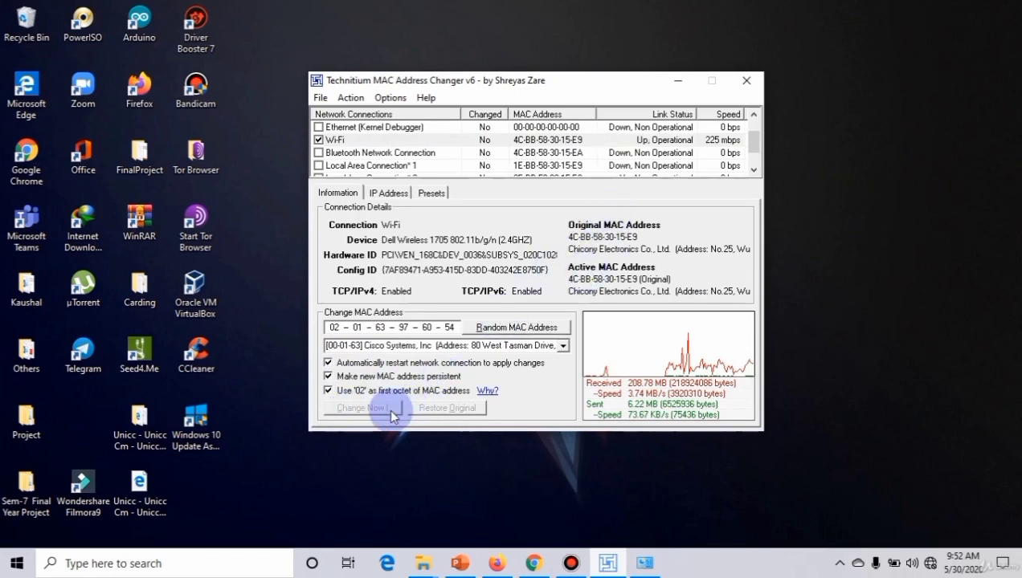
click(361, 407)
text(contol)
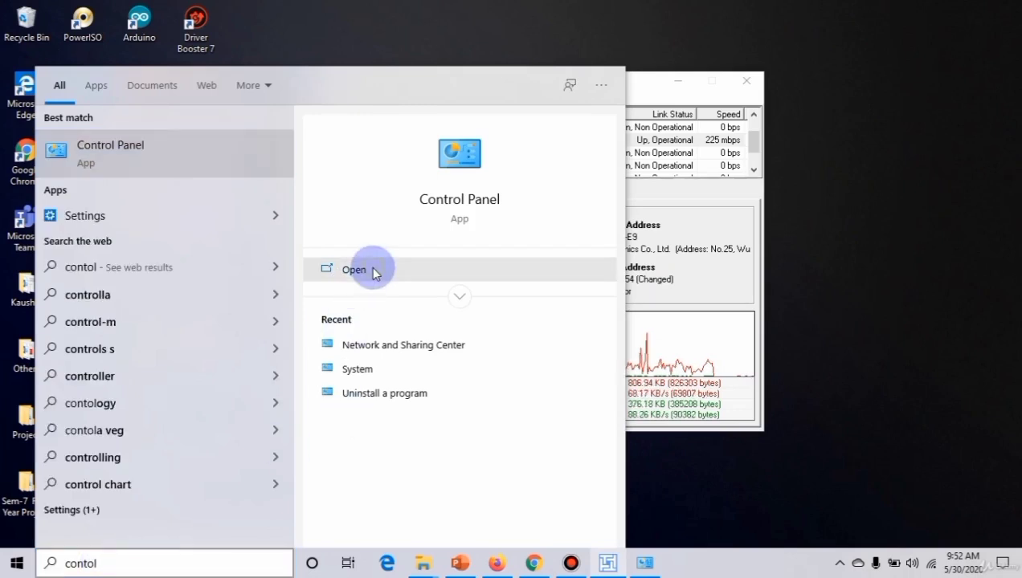
Open Control Panel's network adapter list through Network and Sharing Center.
click(353, 269)
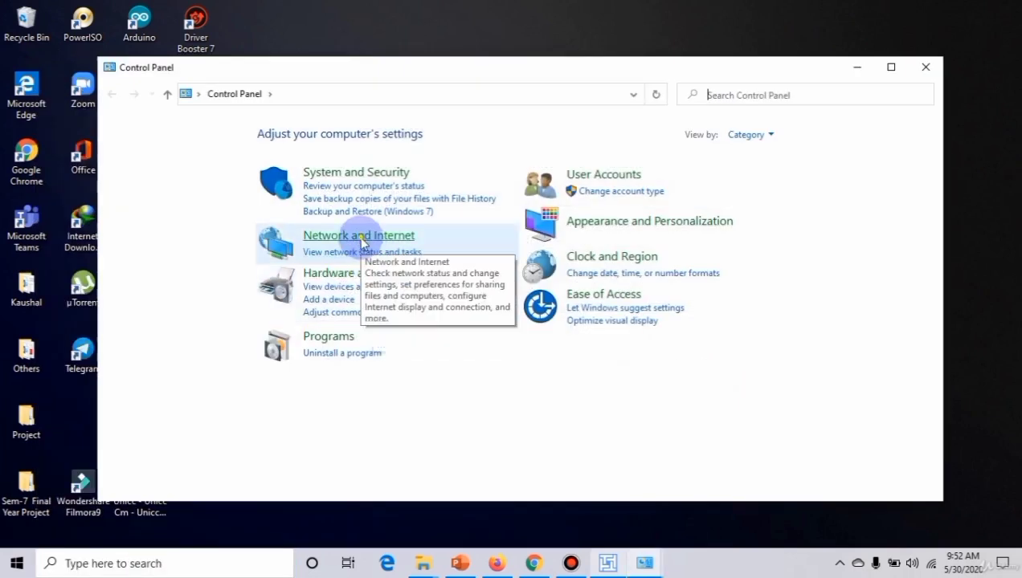
click(358, 235)
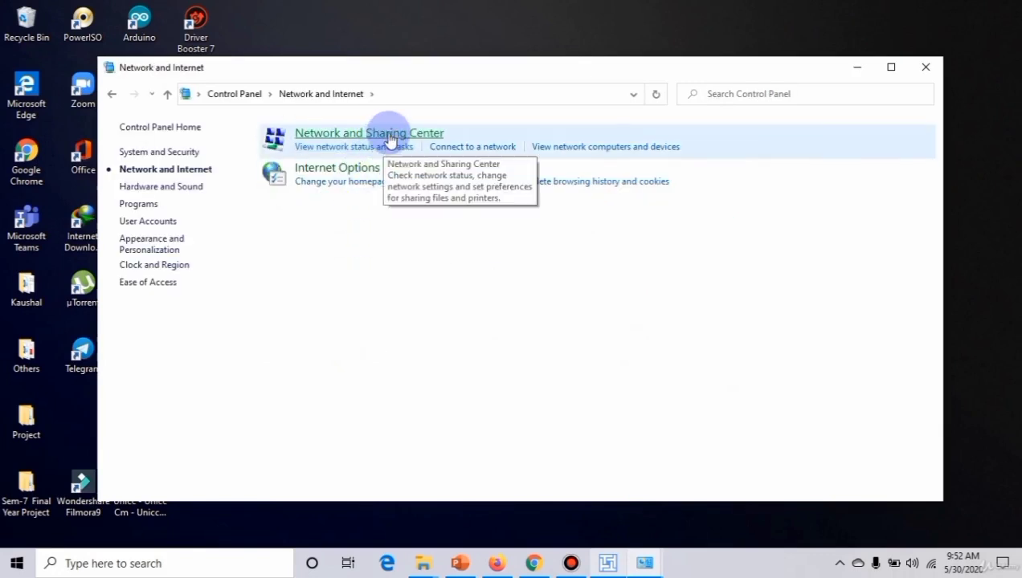
click(368, 132)
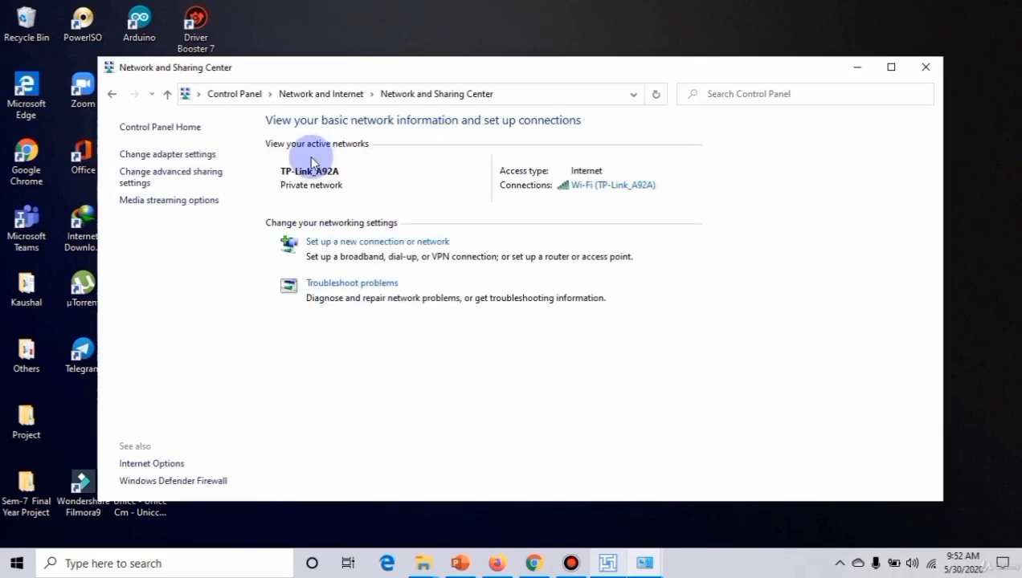
click(167, 154)
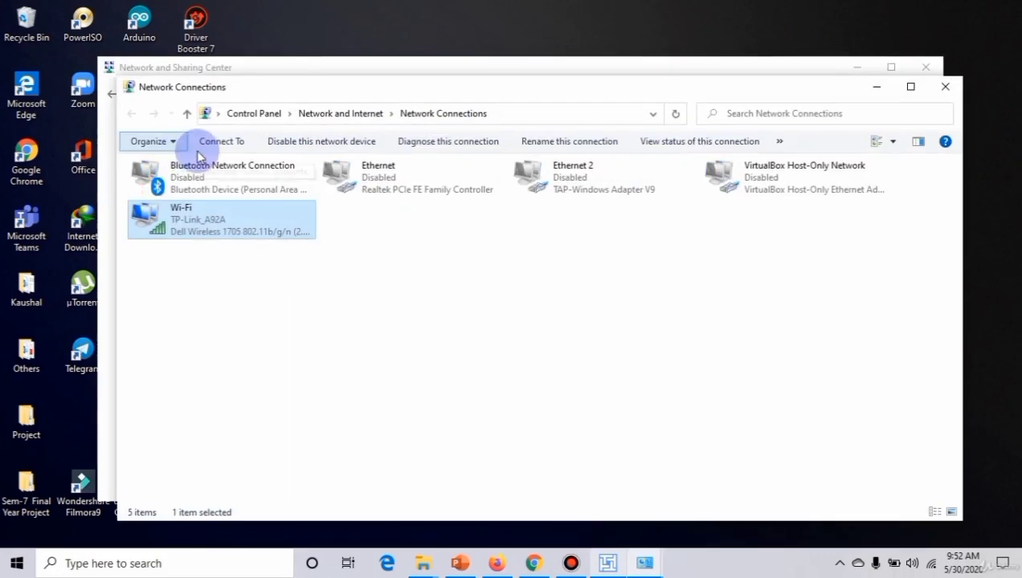
right_click(221, 219)
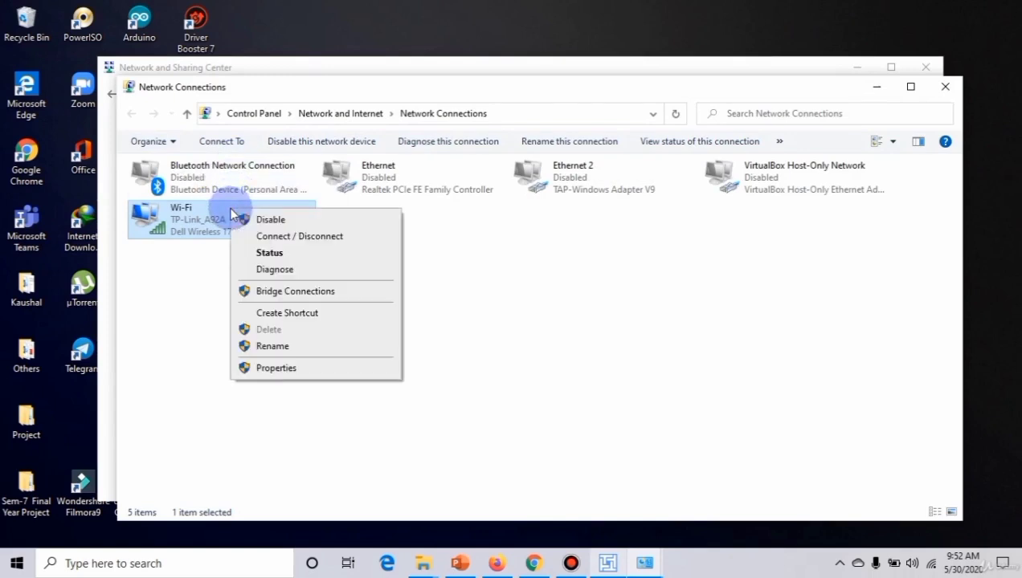
click(269, 252)
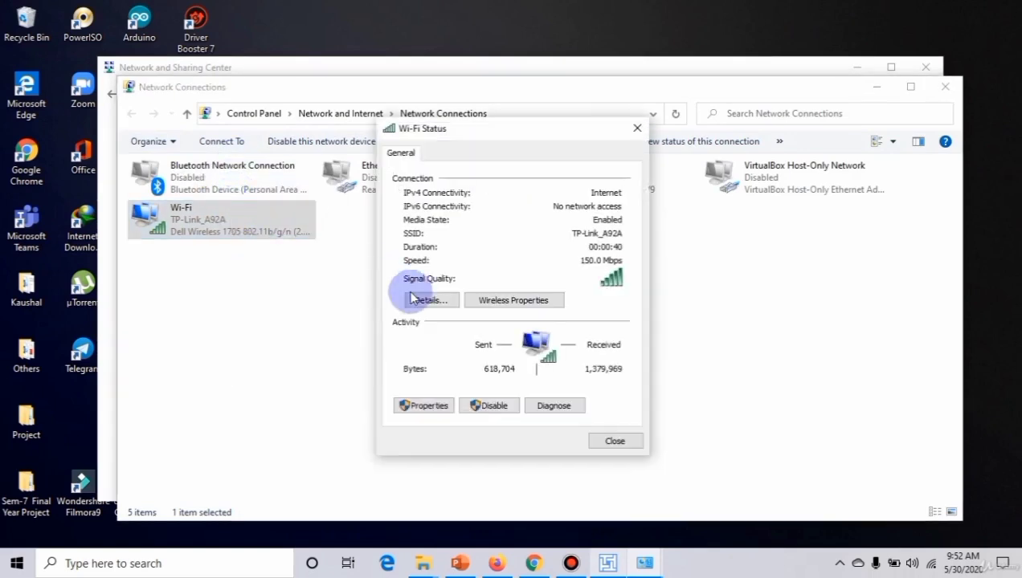
click(426, 299)
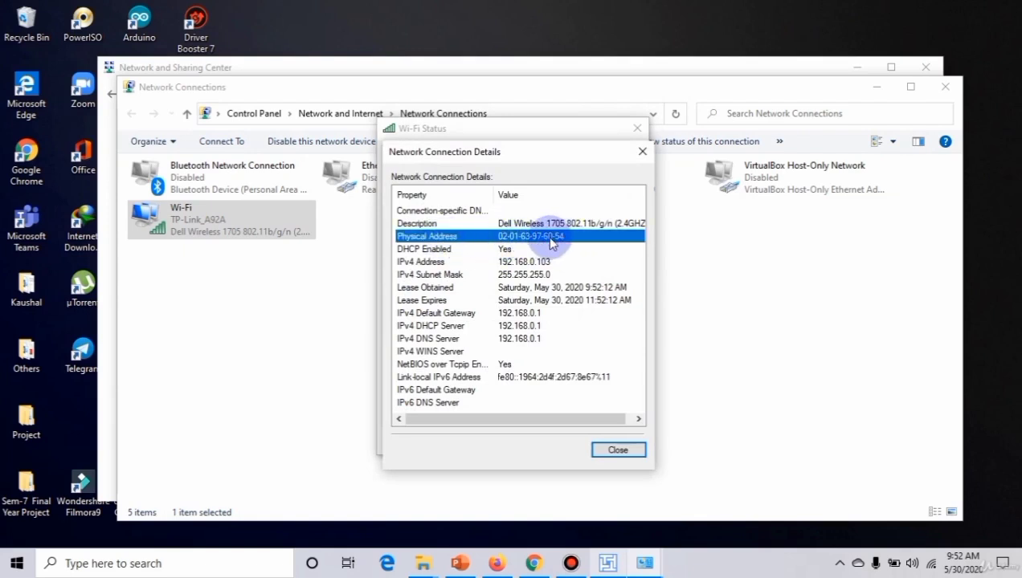
click(619, 562)
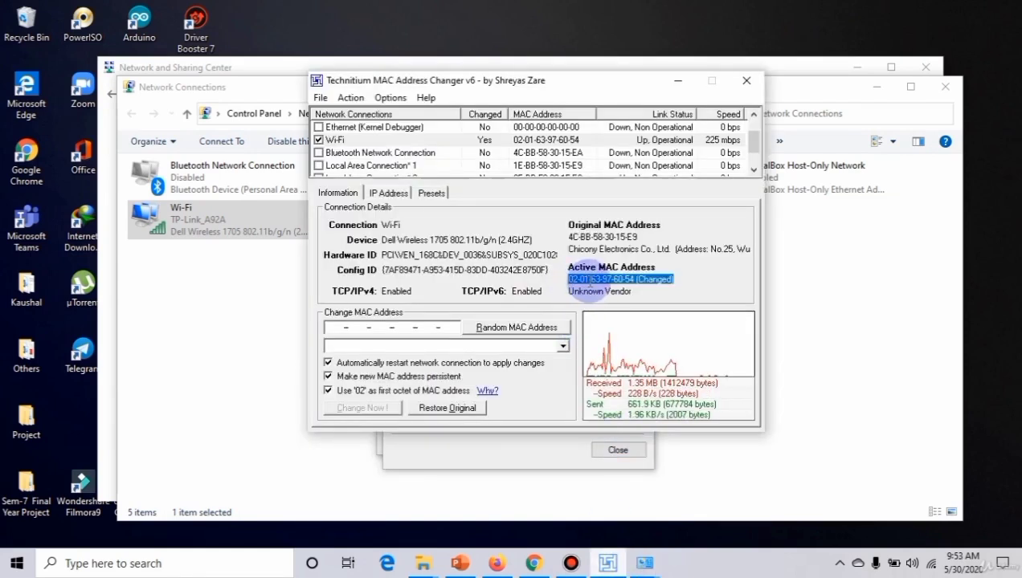
mouse_move(590, 79)
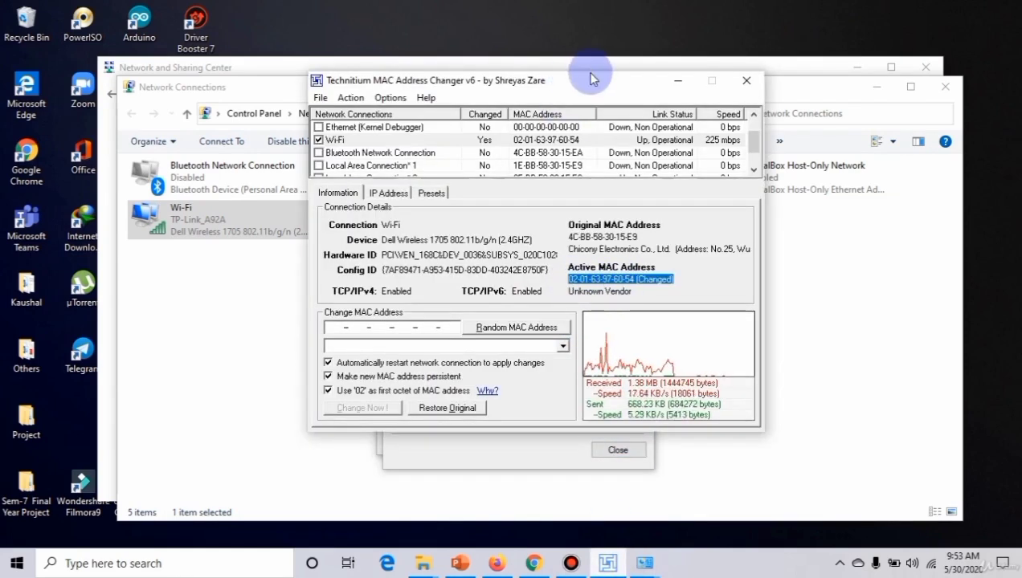
drag(593, 80, 430, 260)
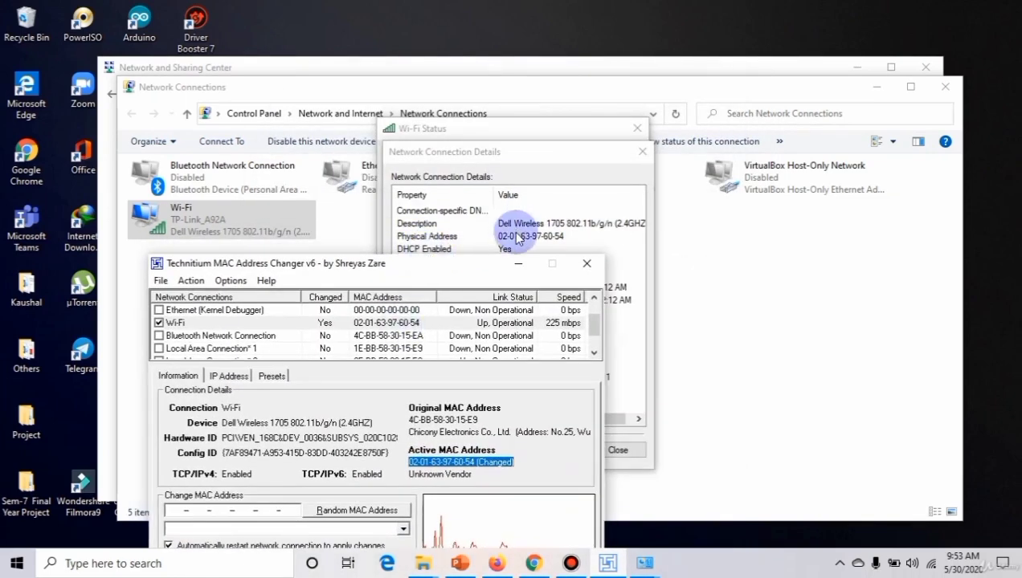
click(514, 236)
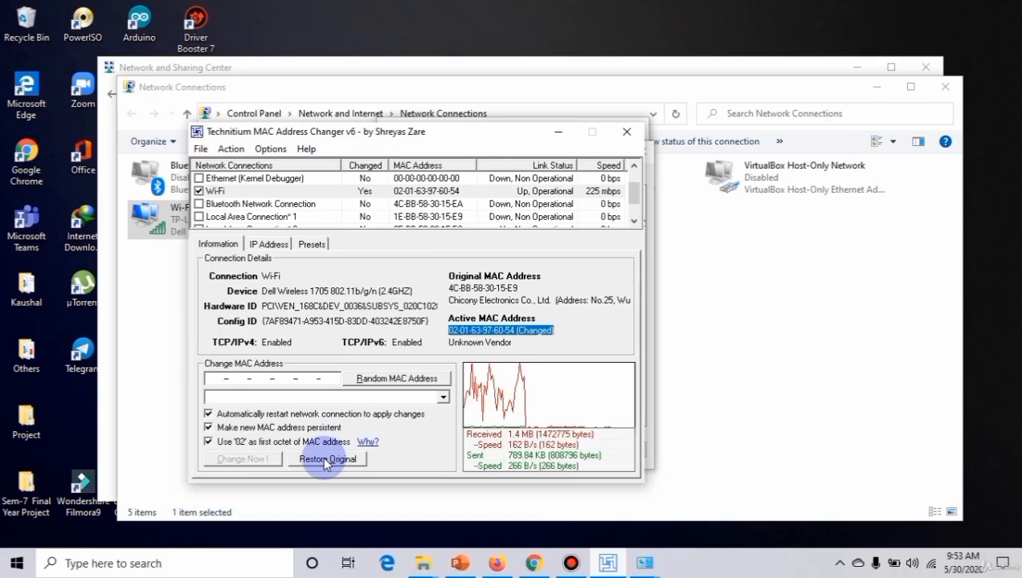
Restore the Wi-Fi MAC 4C-BB-58-30-15-E9, acknowledge success and close the Wi-Fi Status window.
click(327, 459)
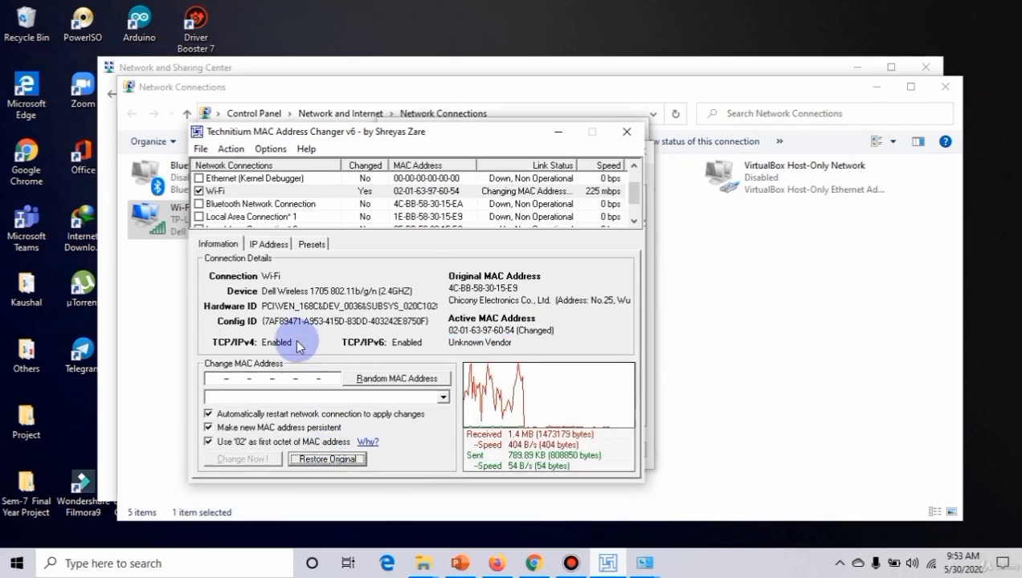
click(327, 459)
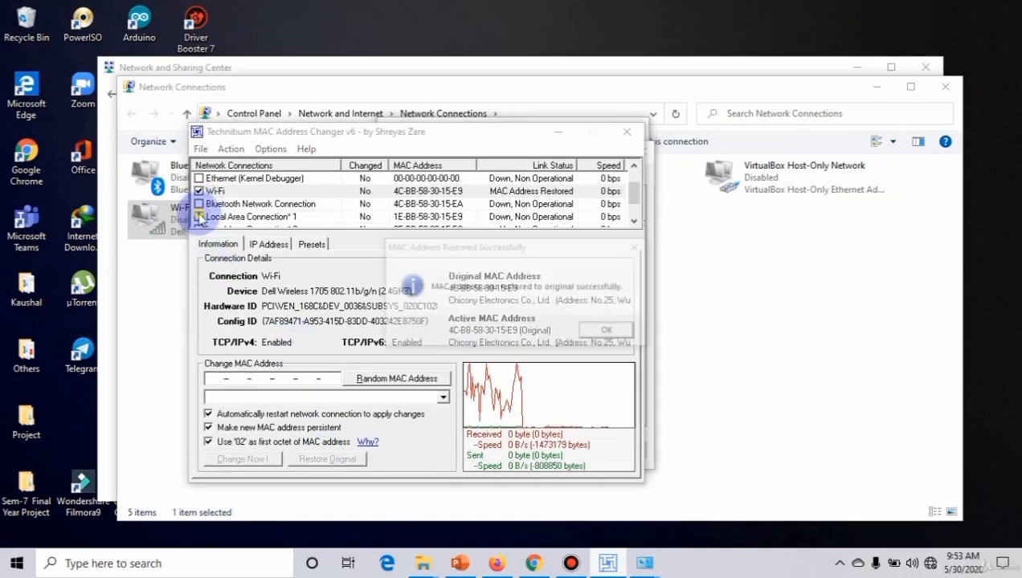
click(609, 331)
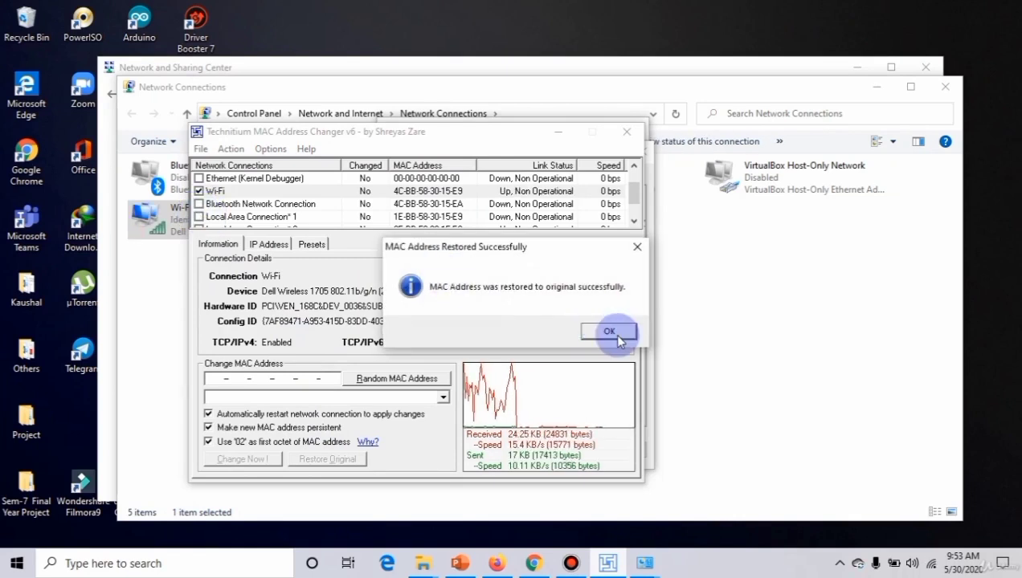
click(610, 331)
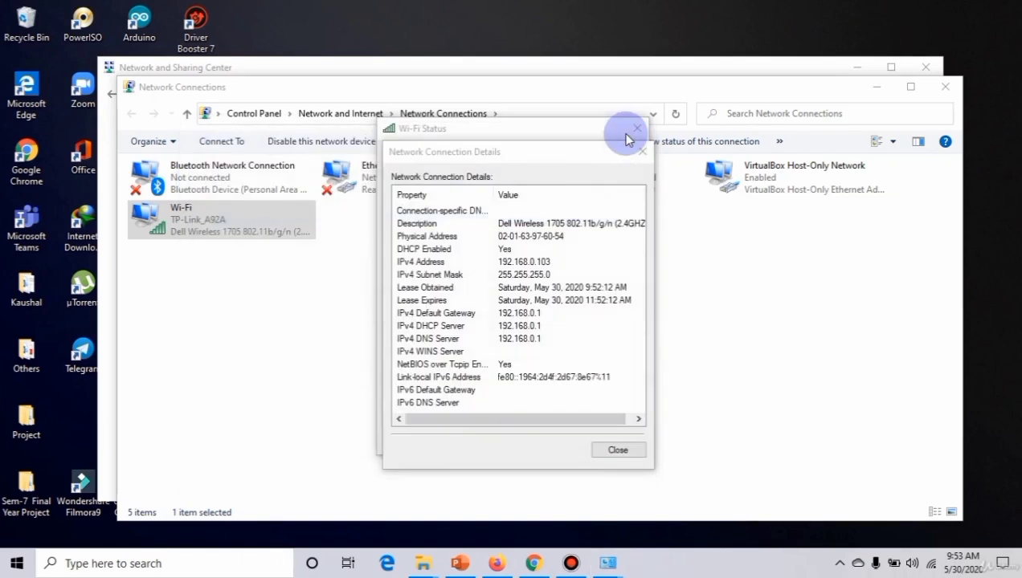
click(637, 129)
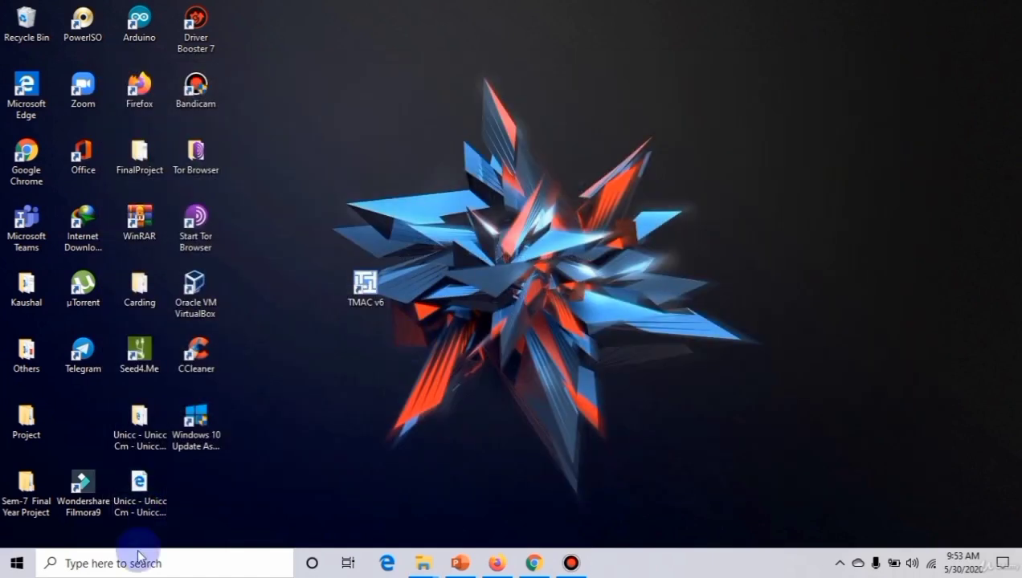
text(c)
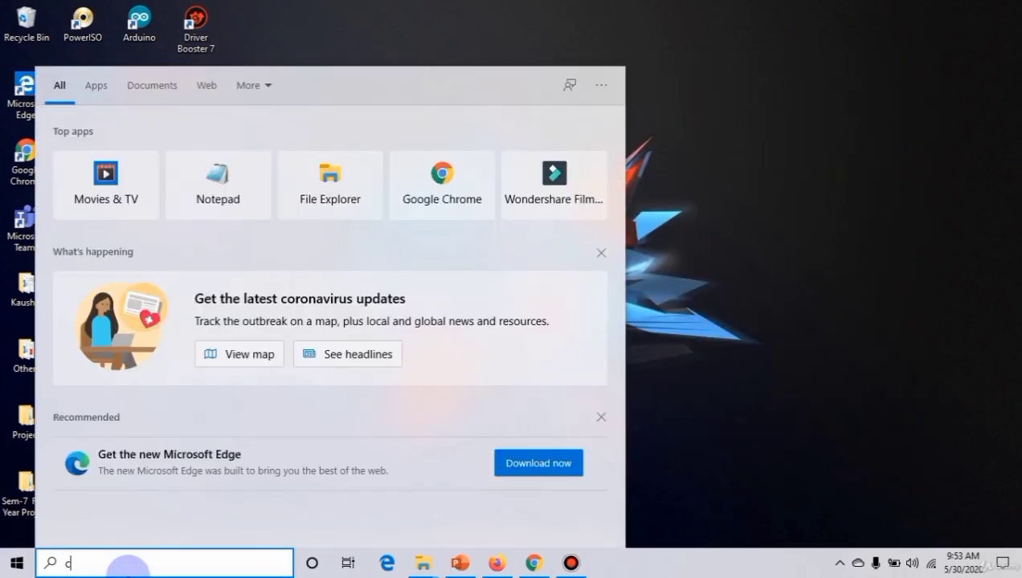